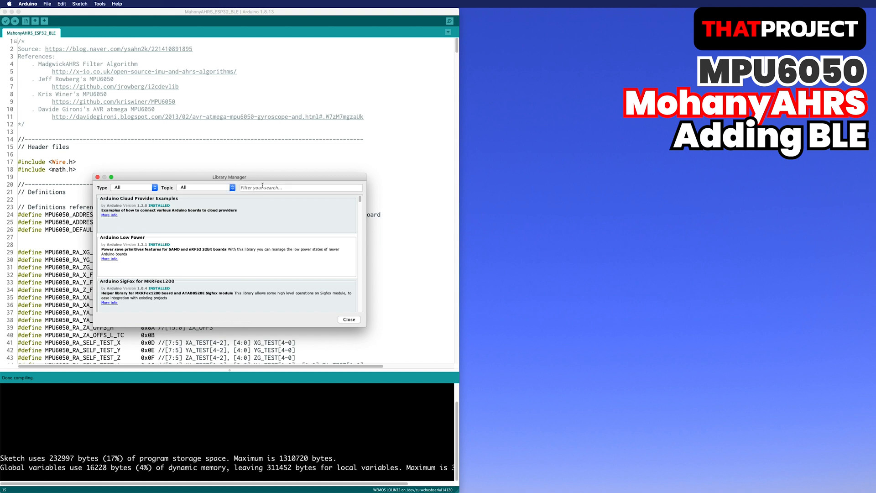
Step: Search the Library Manager for 'esp32 ble arduino' and confirm ESP32 BLE Arduino is installed
text(esp32)
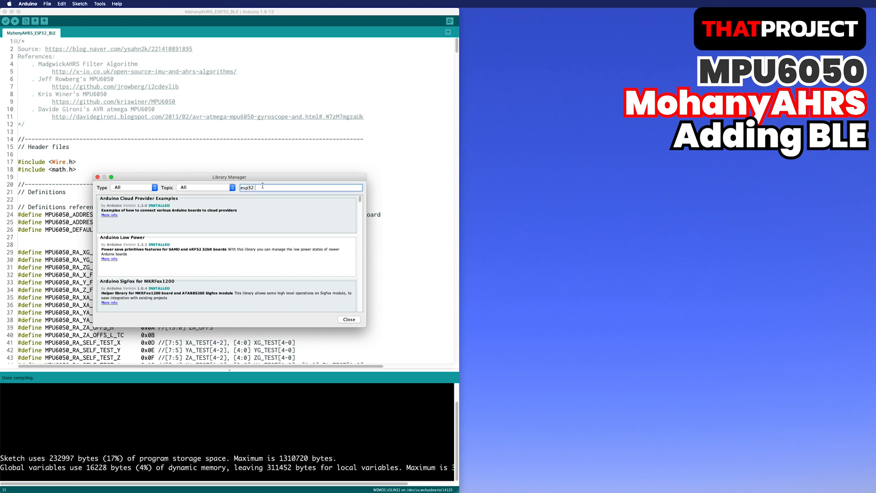
text(ble arduino)
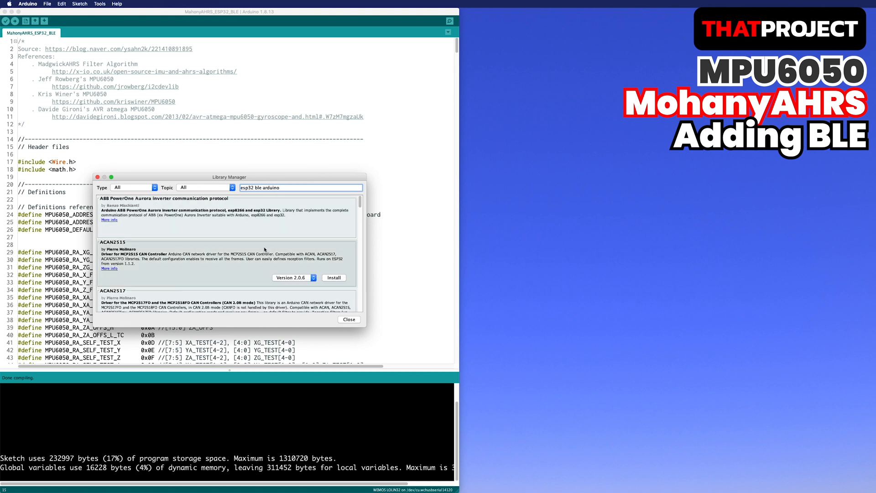
scroll(down, 3)
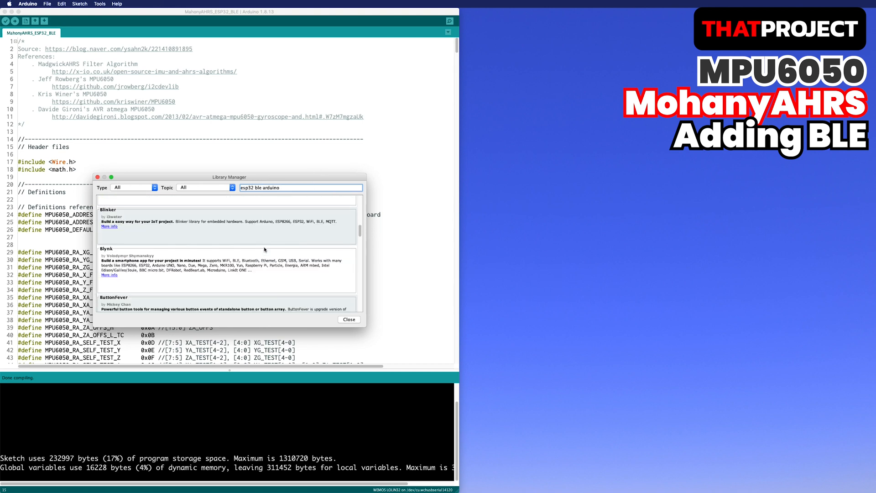
scroll(down, 3)
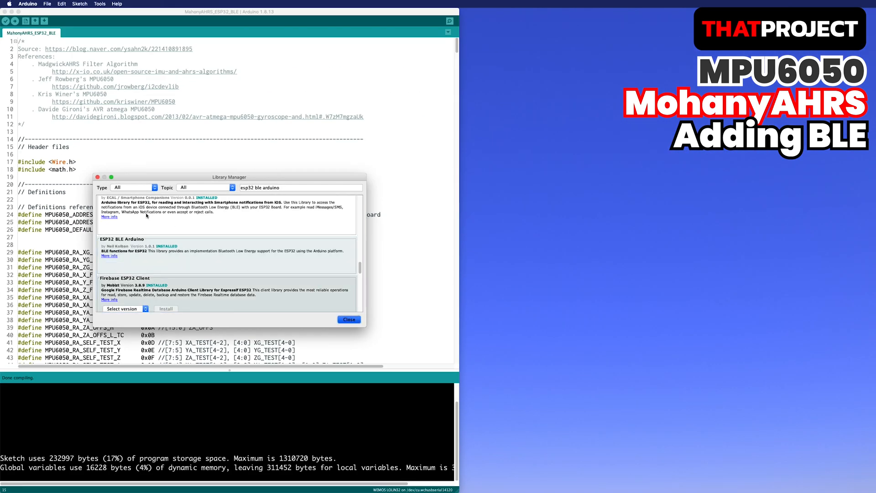
Step: Close the Library Manager and browse the ESP32 BLE Arduino examples for BLE_server_multiconnect
click(348, 319)
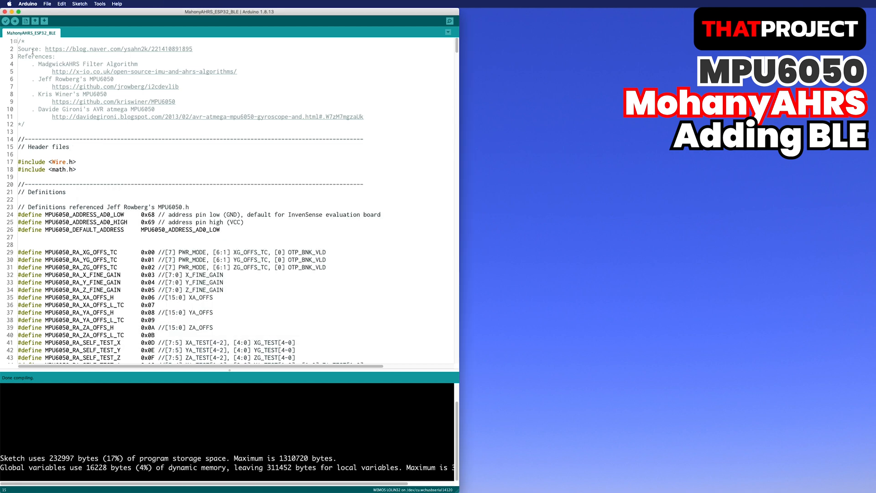
click(48, 4)
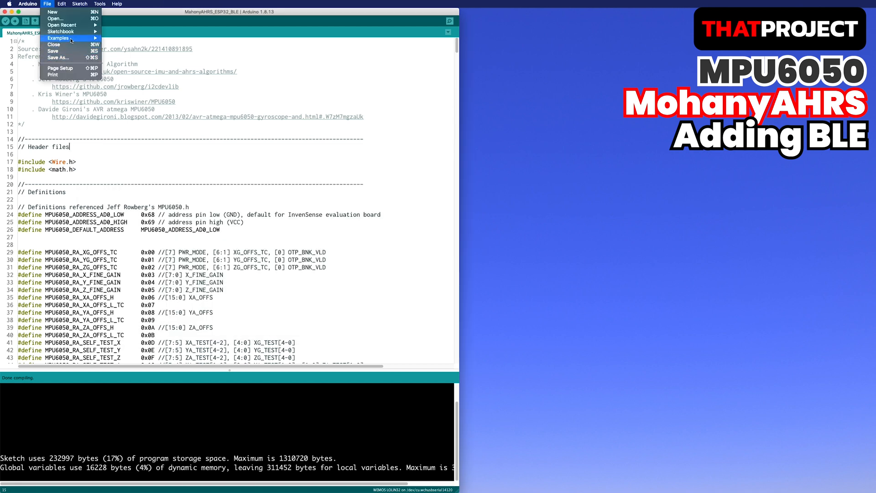
click(58, 38)
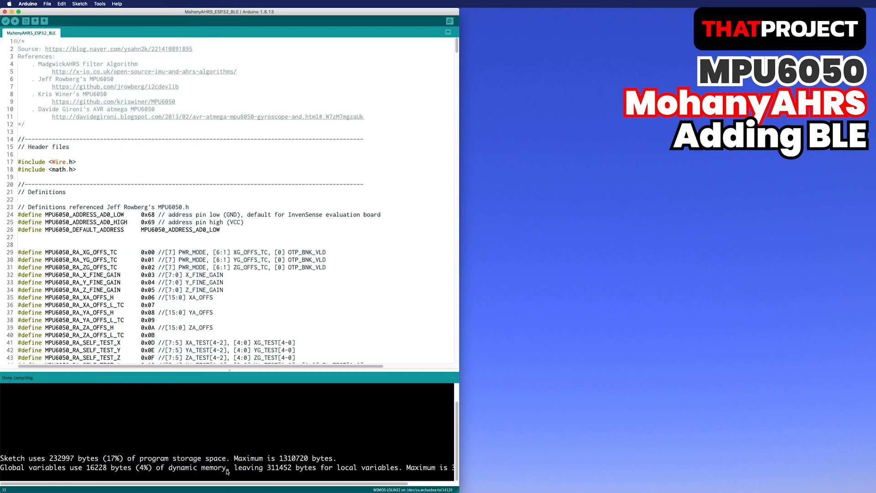
mouse_move(380, 214)
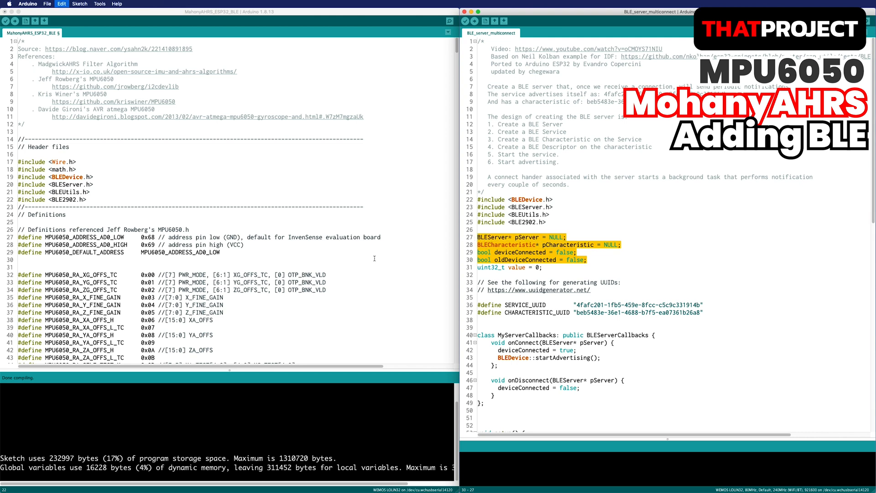
Step: Copy the example's UUID defines, globals and BLE setup code into a new void ble_init() function
scroll(down, 3)
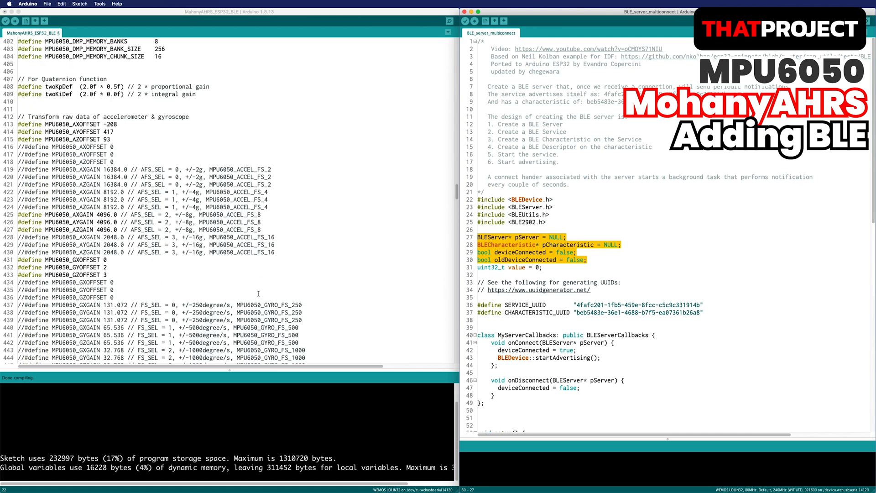
scroll(down, 3)
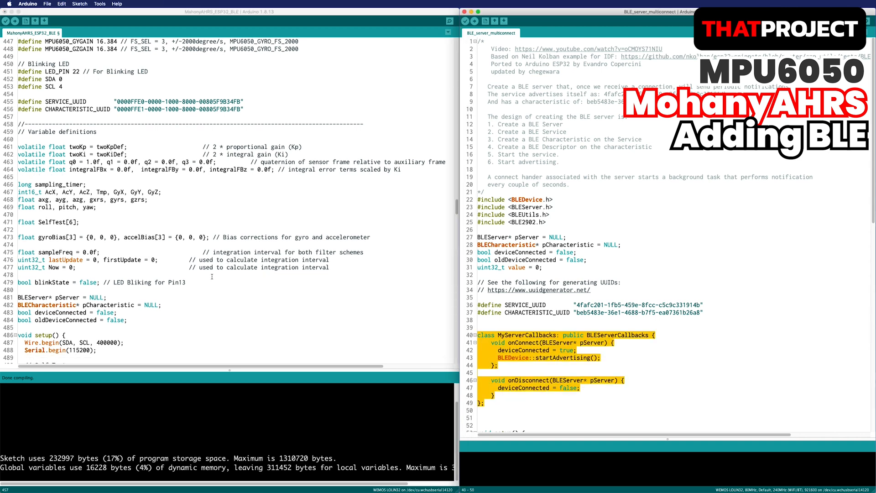
scroll(down, 3)
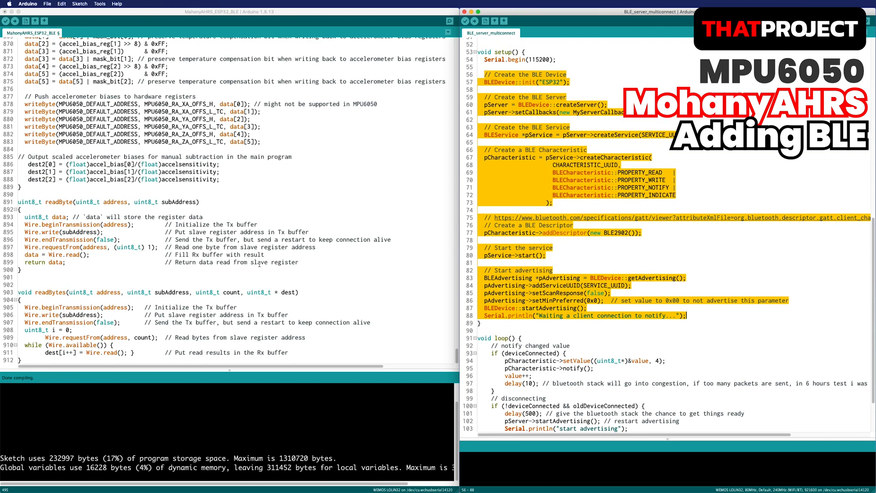
text(void ble_init(){)
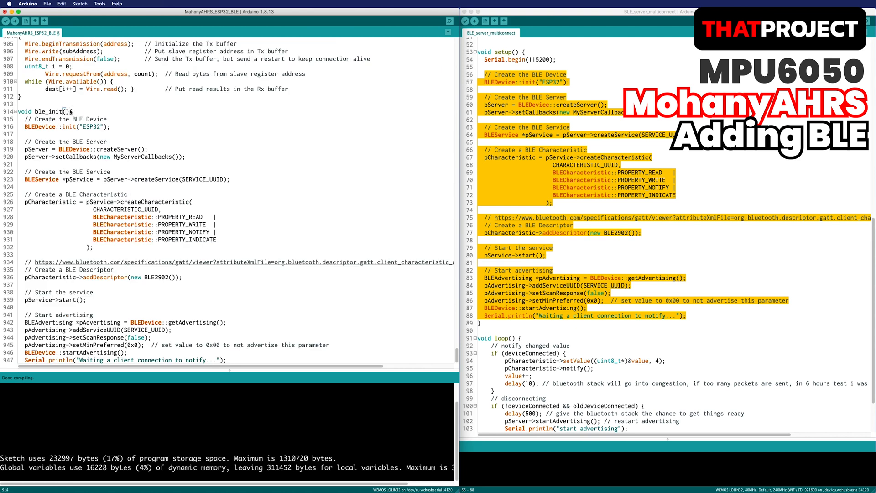
text(THAT)
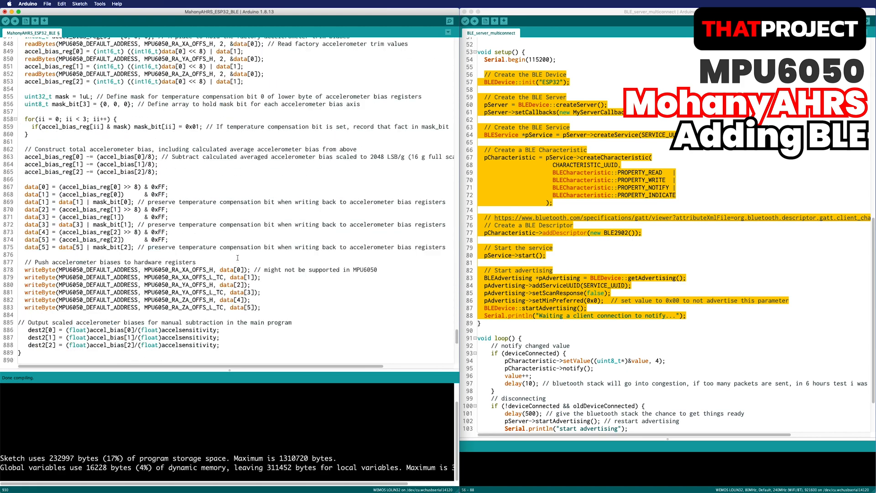
Step: Call ble_init() at the end of setup() and delete the roll/pitch/yaw computation and prints
scroll(up, 3)
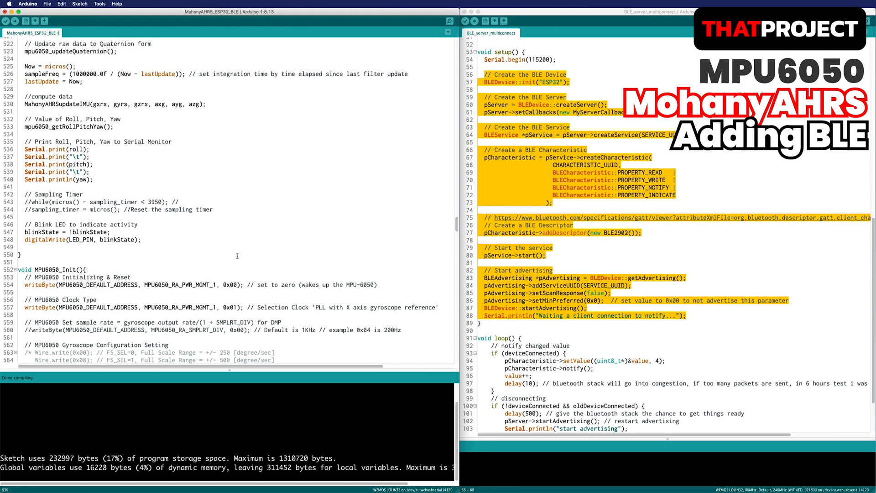
scroll(up, 3)
text(ble_init();)
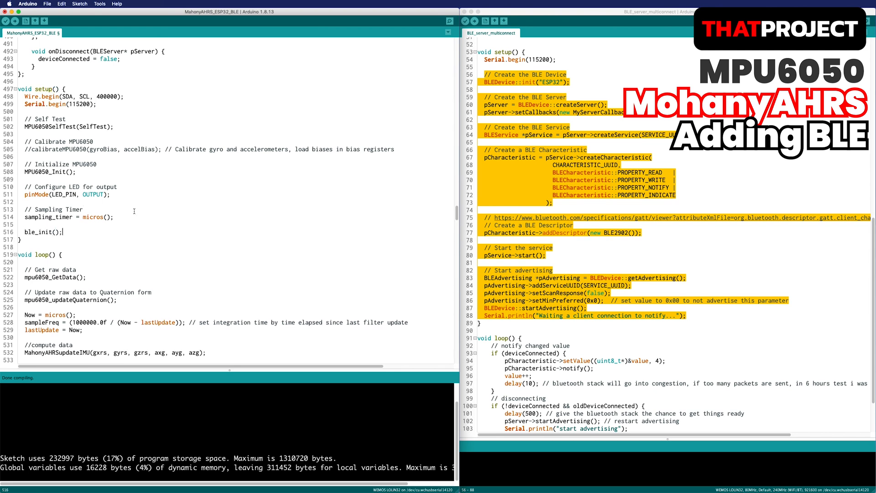
scroll(down, 3)
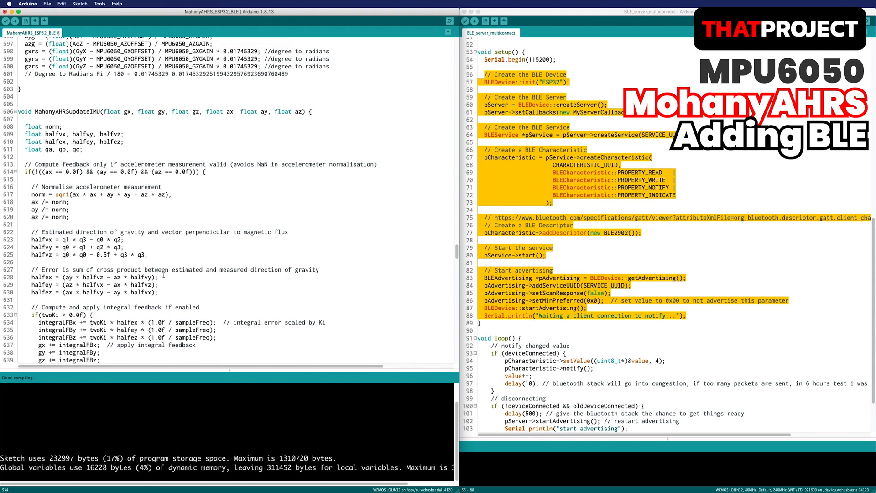
scroll(down, 3)
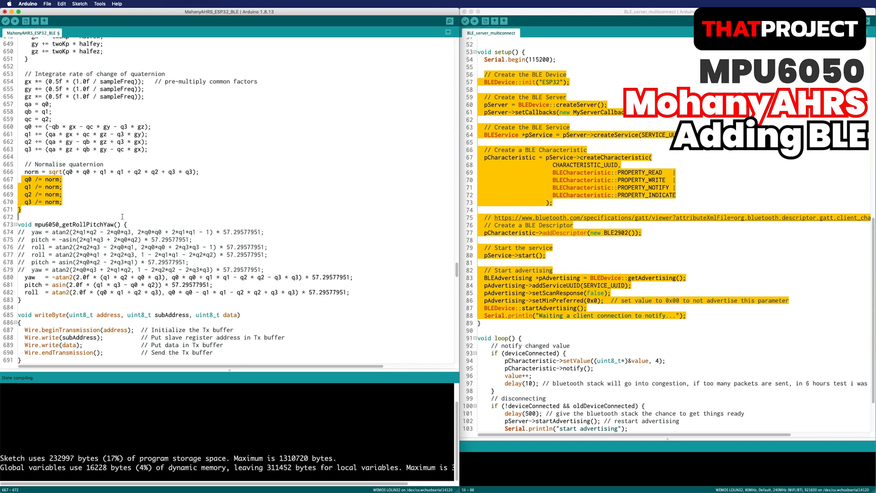
scroll(up, 3)
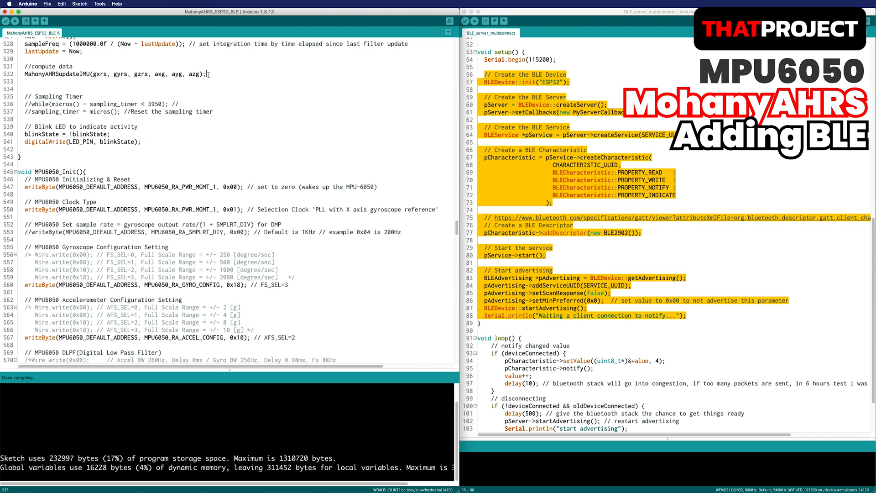
Step: Build String temp from q0–q3 with commas, print it, and notify it via setValue when connected
text(String temp = String)
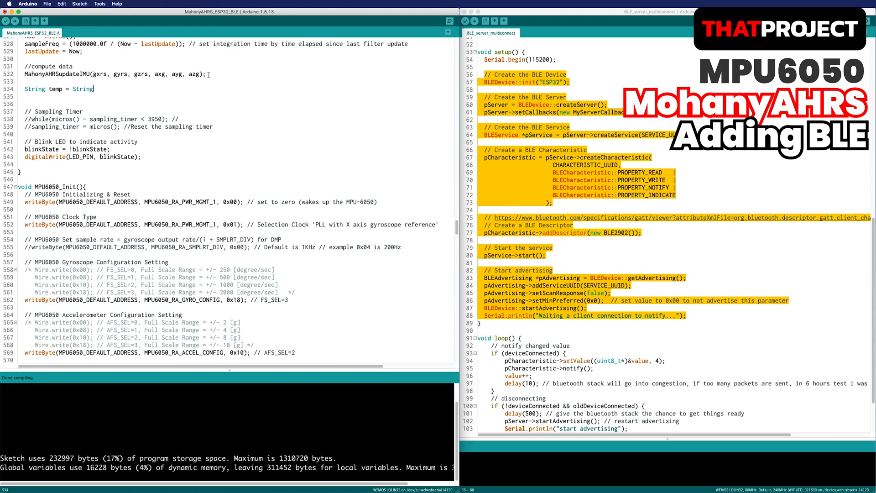
text((float(q0, 2));)
click(236, 95)
text(temp  +=)
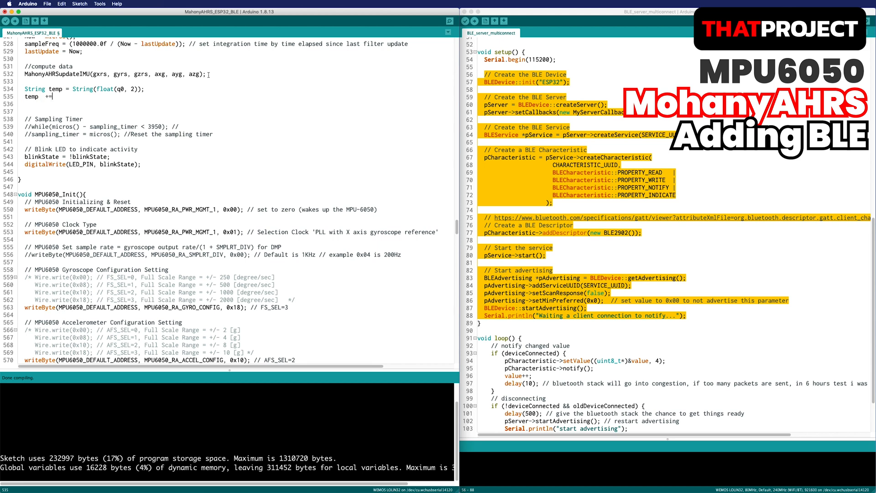
text(",";)
text(Serial.println(temp);)
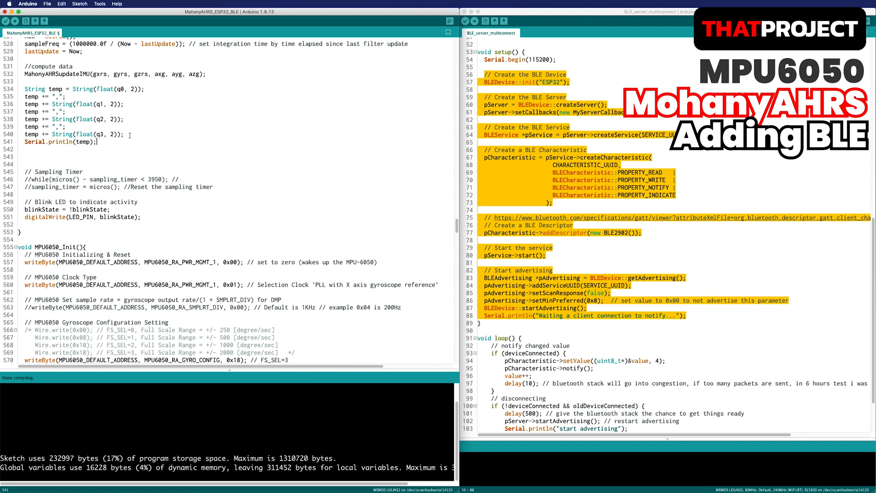
scroll(down, 3)
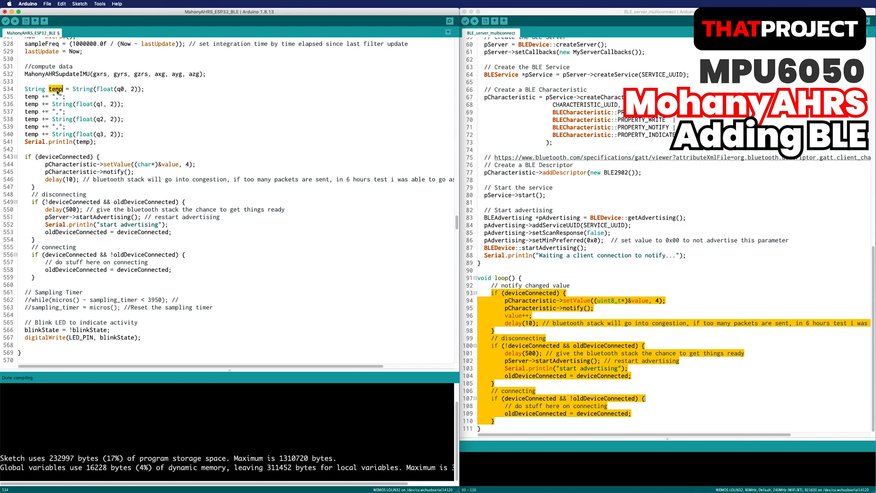
click(170, 164)
text(temp.c_str())
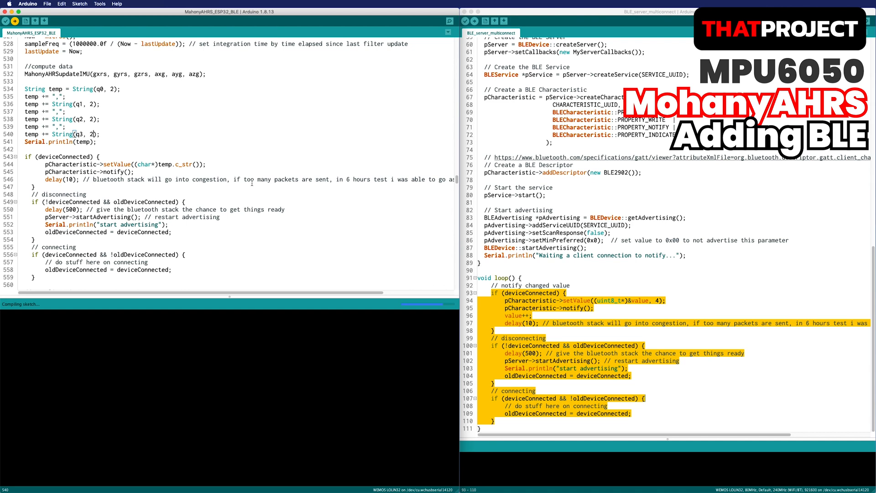
Step: Upload the sketch and open the Serial Monitor to watch the quaternion values
click(32, 21)
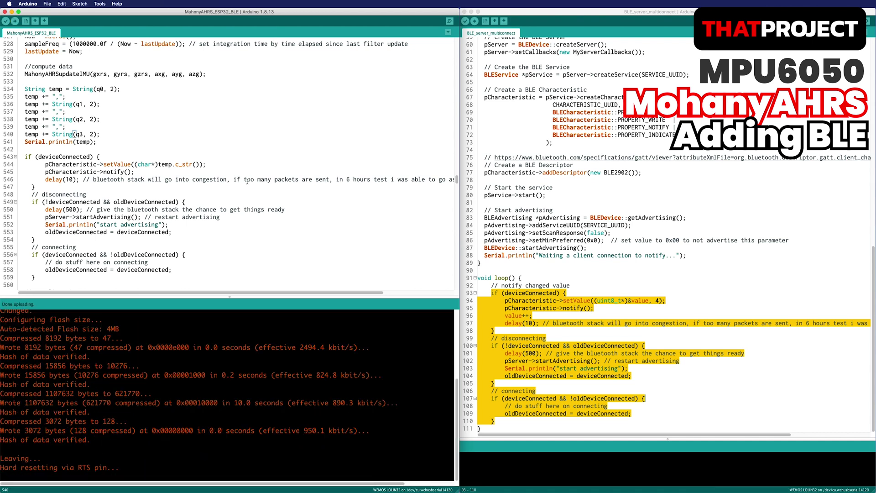
click(100, 4)
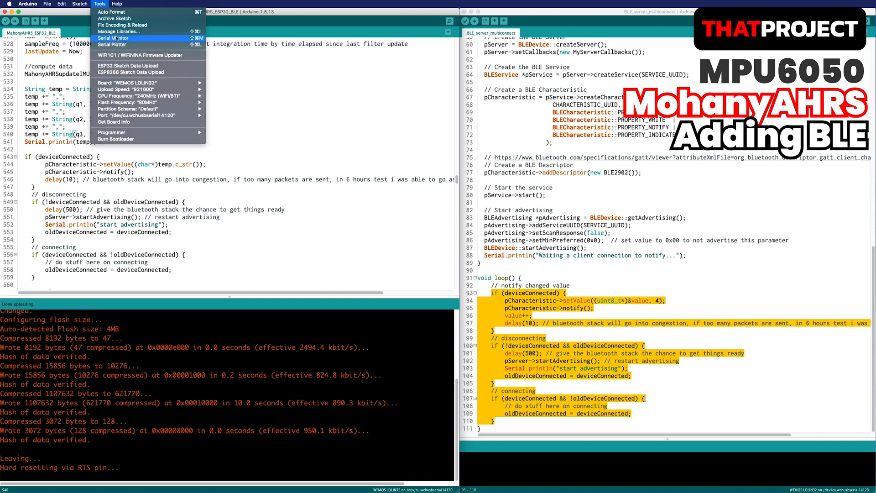
click(112, 38)
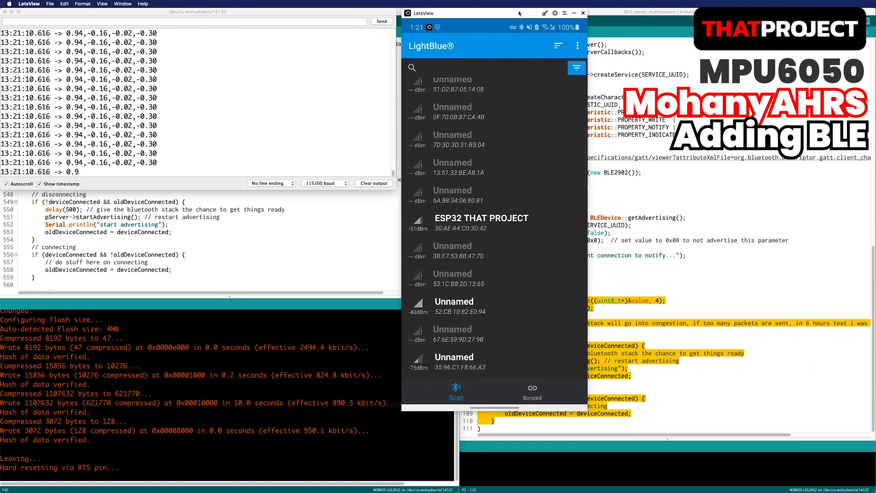
Step: Connect to ESP32 THAT PROJECT, set its notify characteristic to UTF-8 String, and subscribe
click(478, 222)
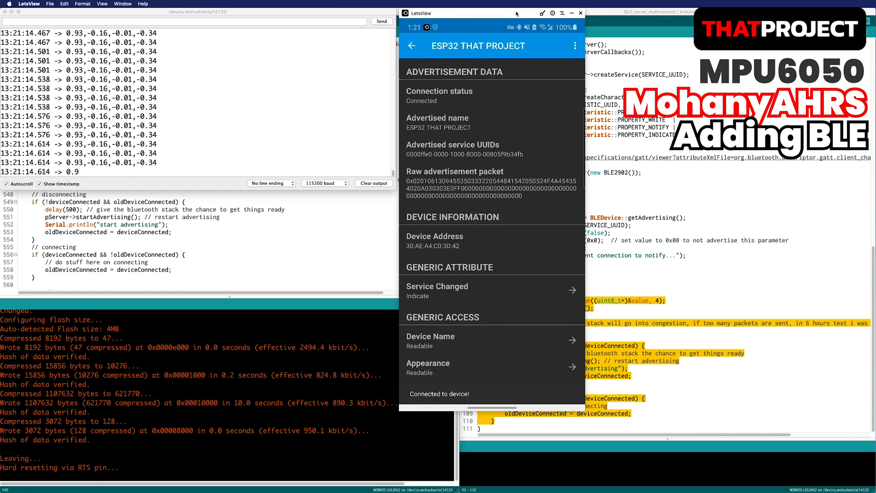
scroll(down, 3)
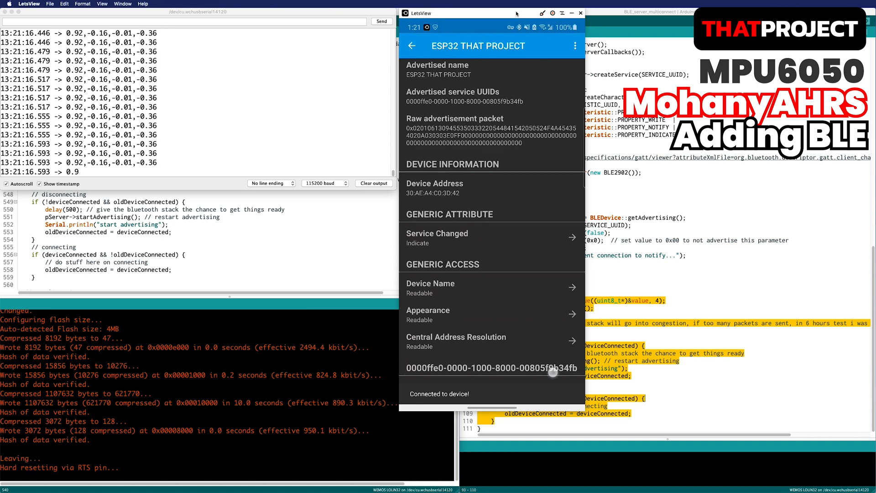
click(465, 368)
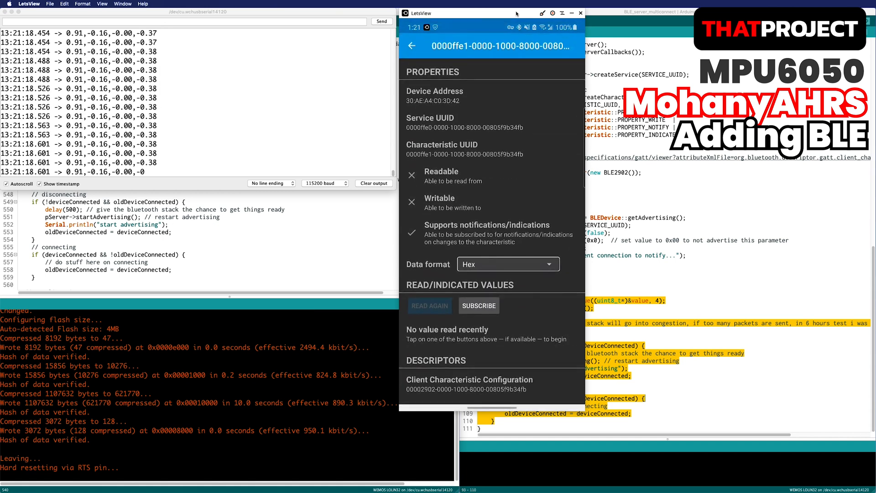
click(507, 263)
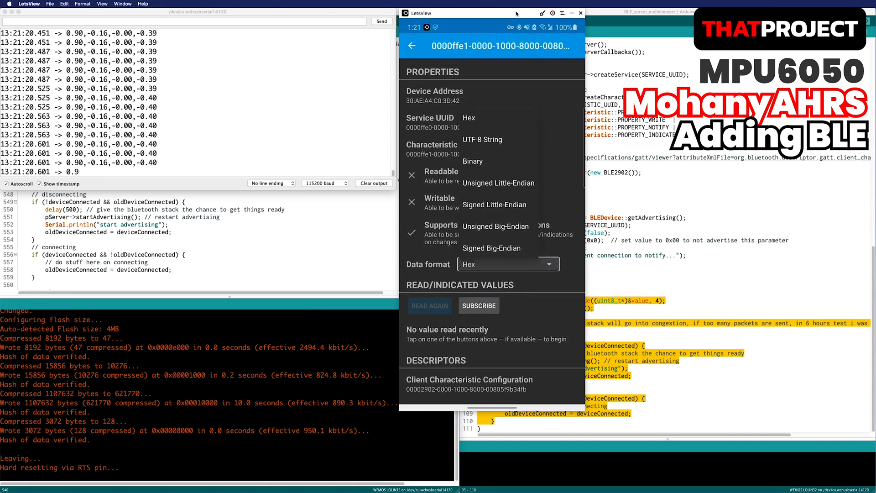
click(481, 139)
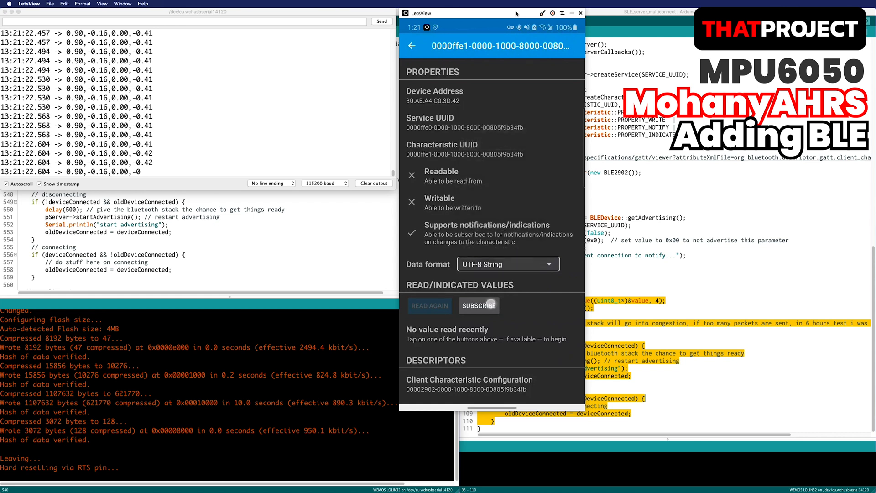
click(479, 305)
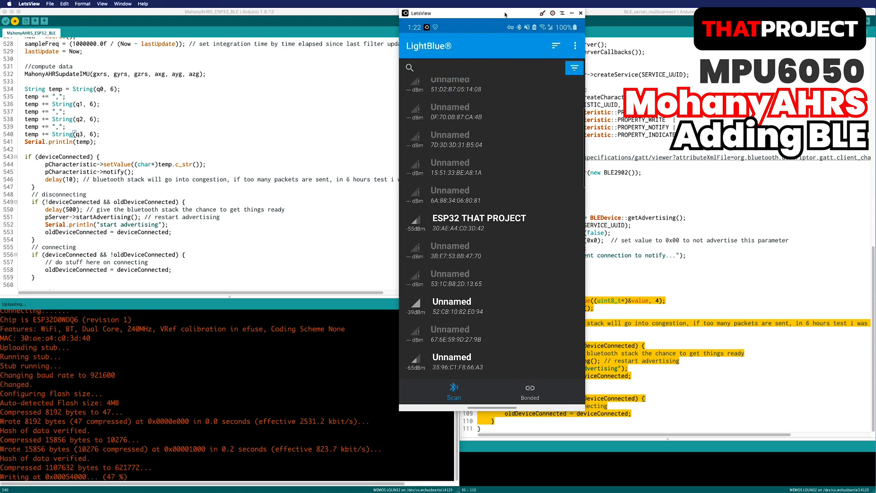
Step: Reopen the Serial Monitor, reconnect in LightBlue, set characteristic 0000ffe1 to UTF-8 and subscribe
click(99, 4)
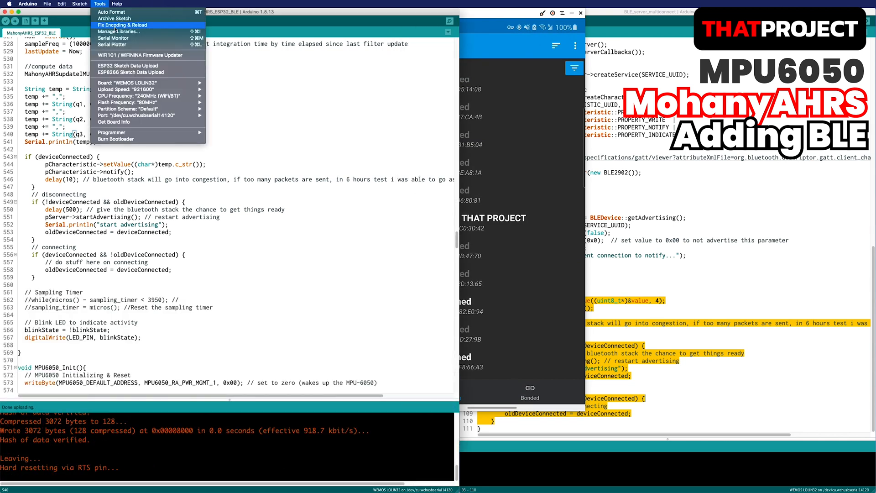
click(112, 37)
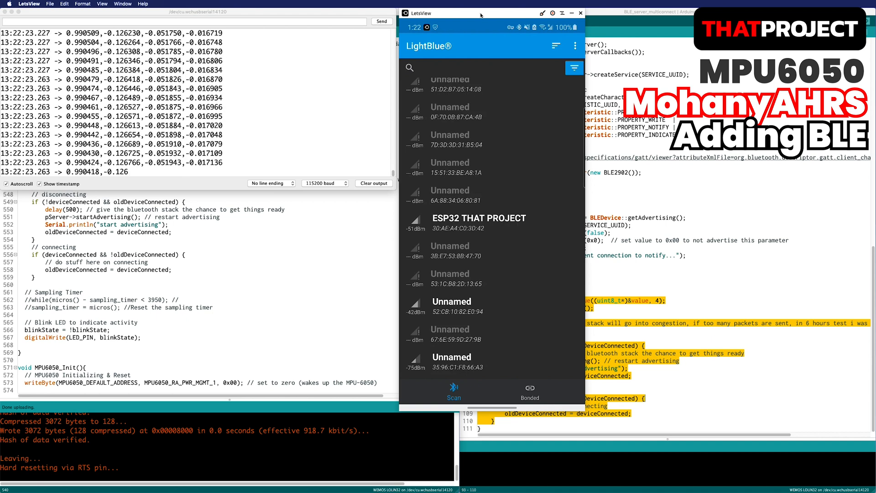
click(478, 218)
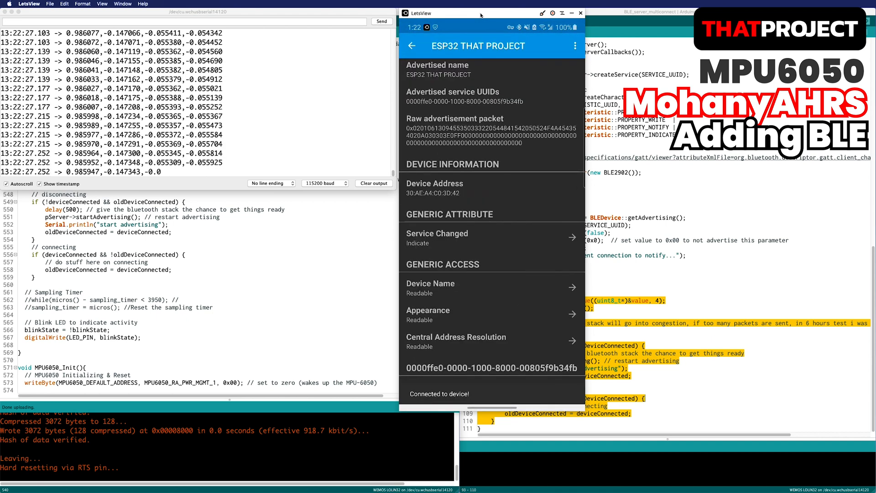
scroll(down, 3)
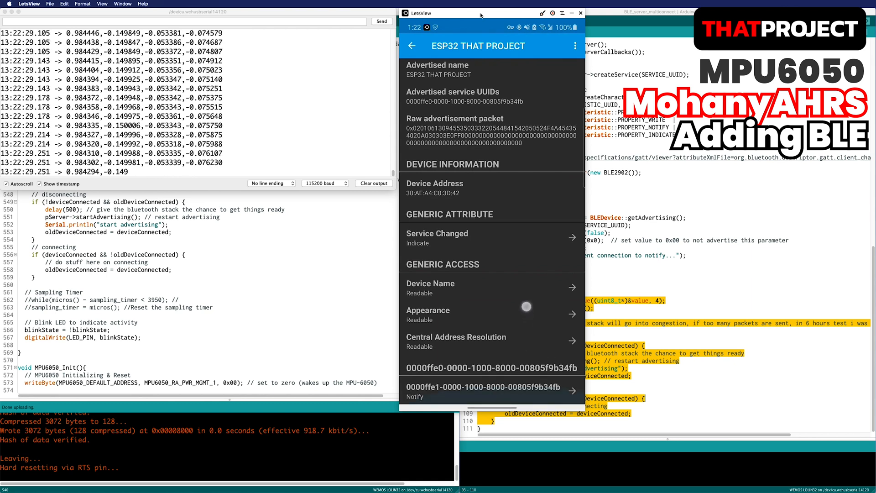
click(485, 391)
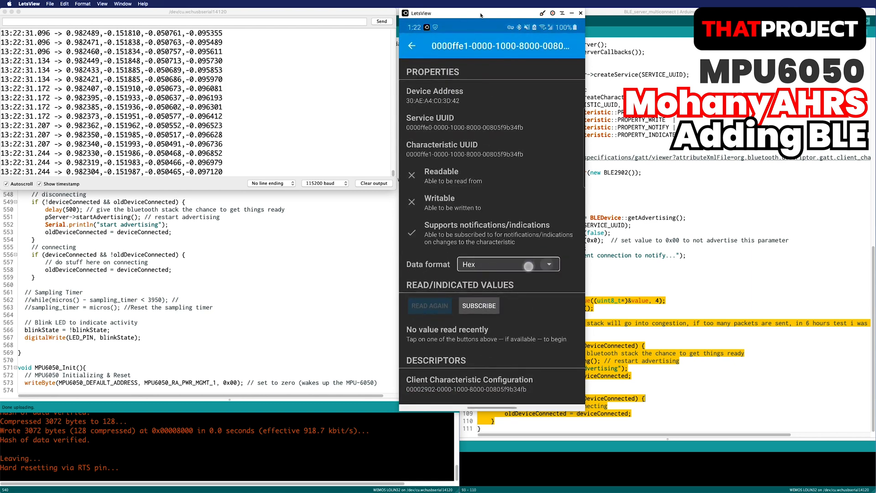
click(506, 263)
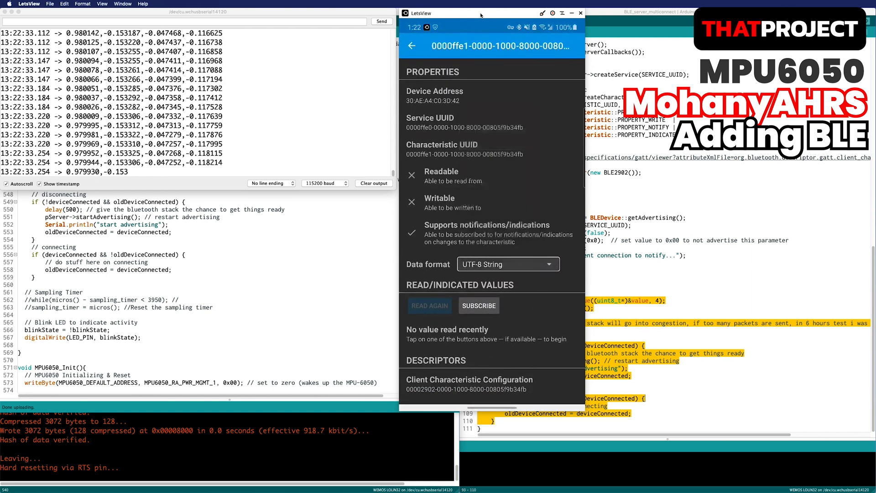
click(478, 305)
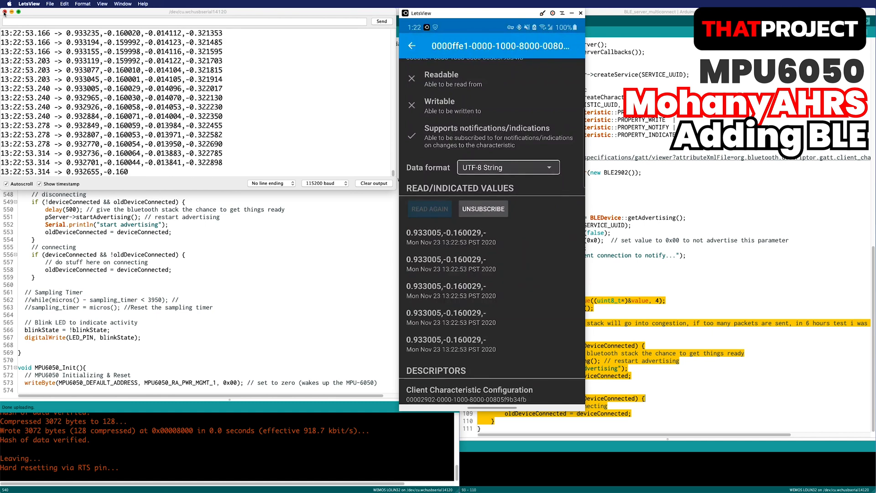
Step: Send the string as a realByte array, comment out Serial.println(temp), and upload
click(223, 139)
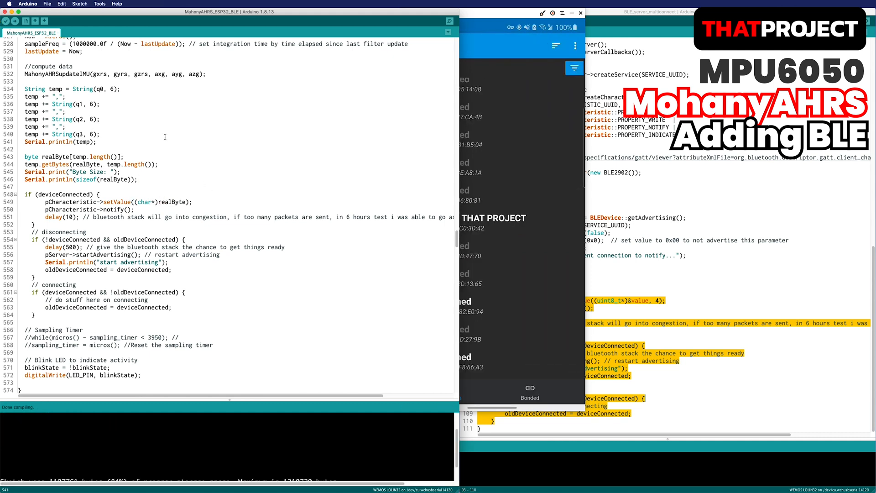
click(7, 20)
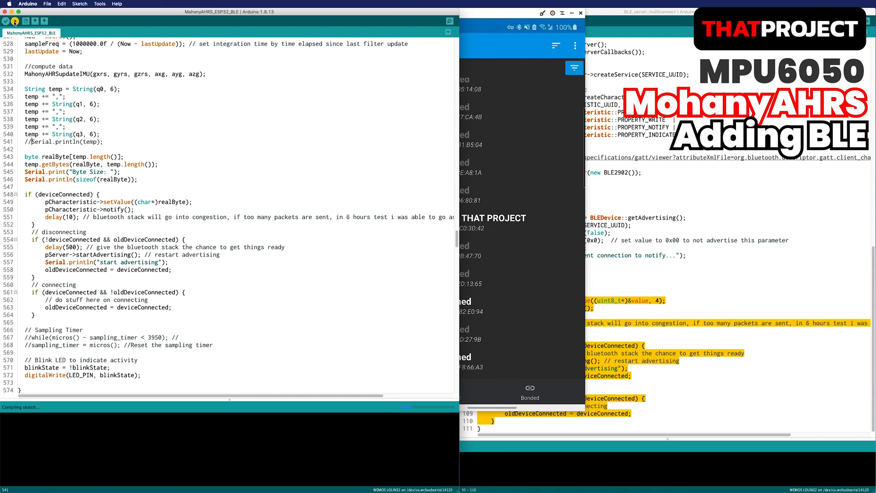
click(15, 20)
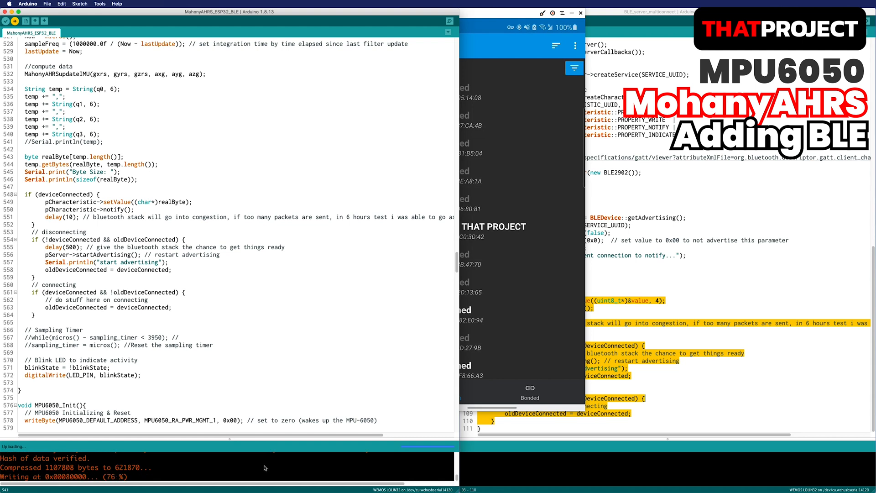
Step: Open the Serial Monitor and reopen ESP32 THAT PROJECT's 0000ffe1 characteristic in LightBlue
click(99, 4)
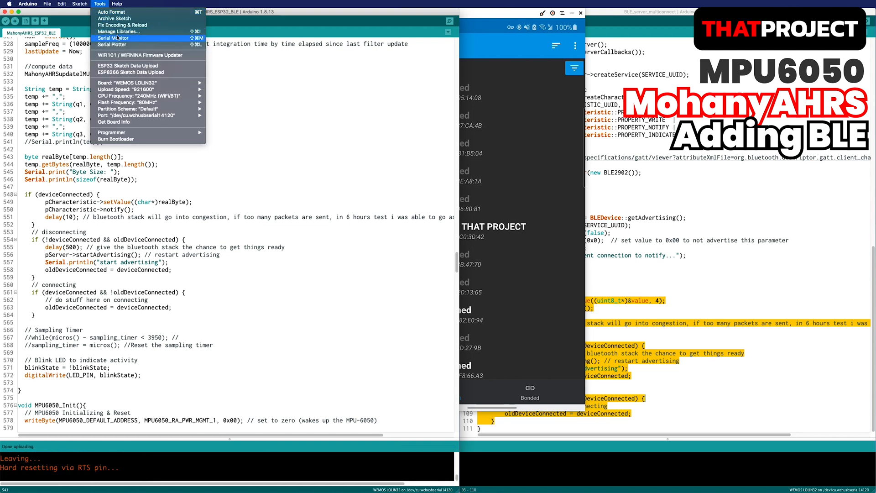
click(112, 38)
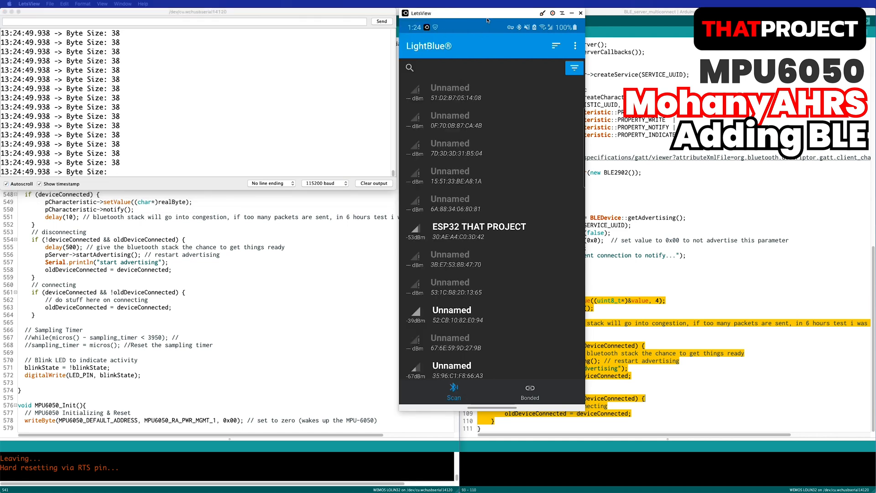
click(478, 232)
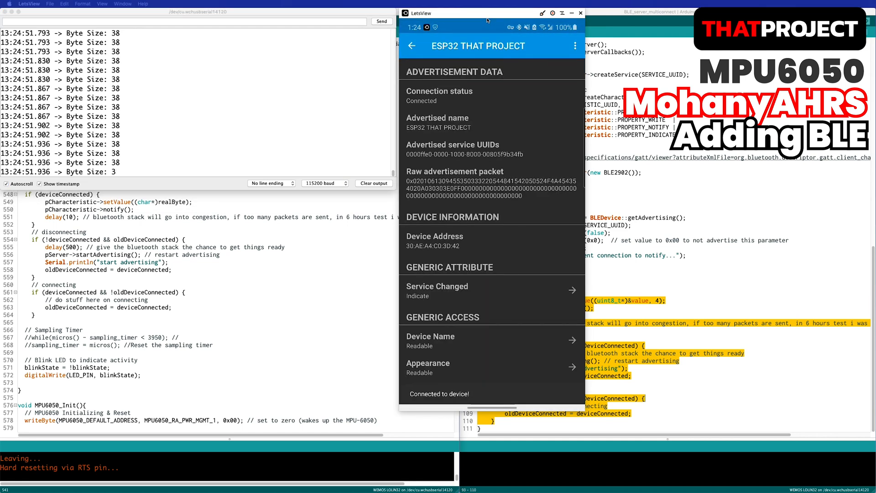
scroll(down, 3)
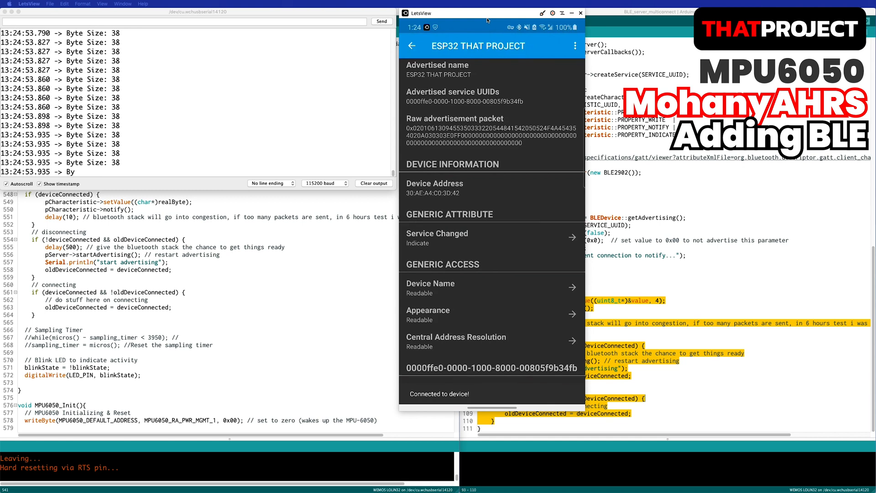
click(491, 367)
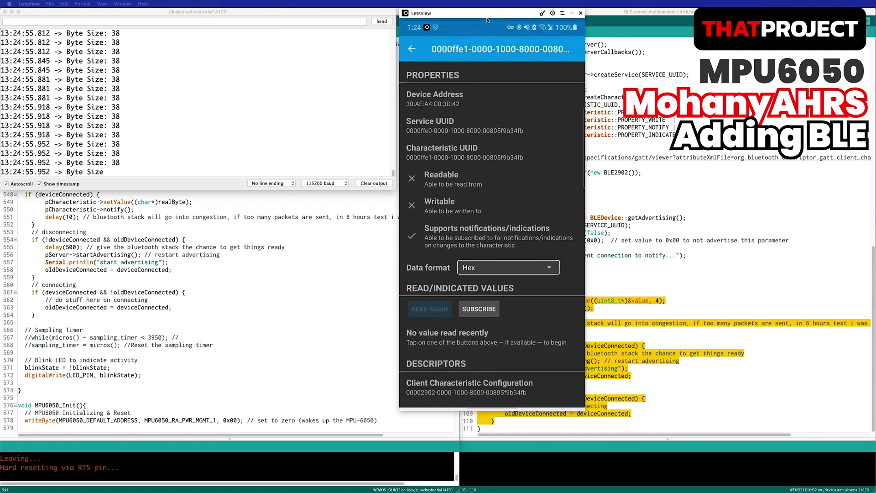
click(507, 267)
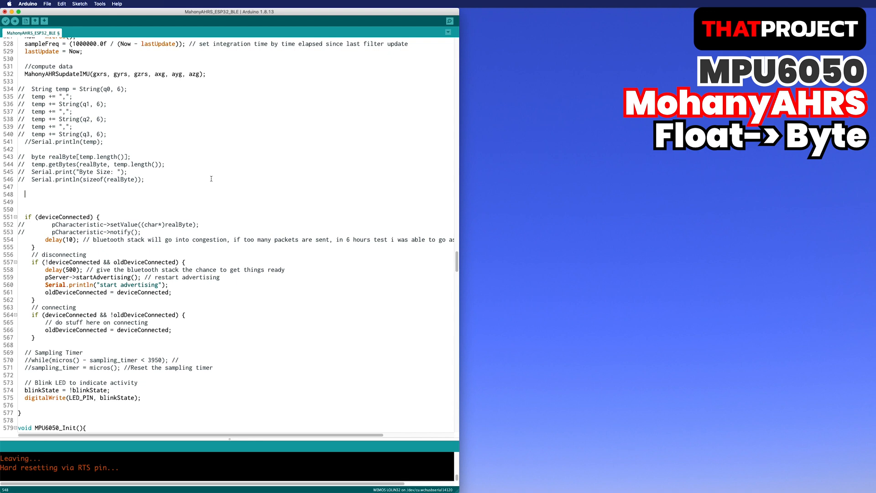
Step: Cast q0's address to byte pointer q0b and print its four bytes over Serial
text(byte* q0b = (byte) &q0;)
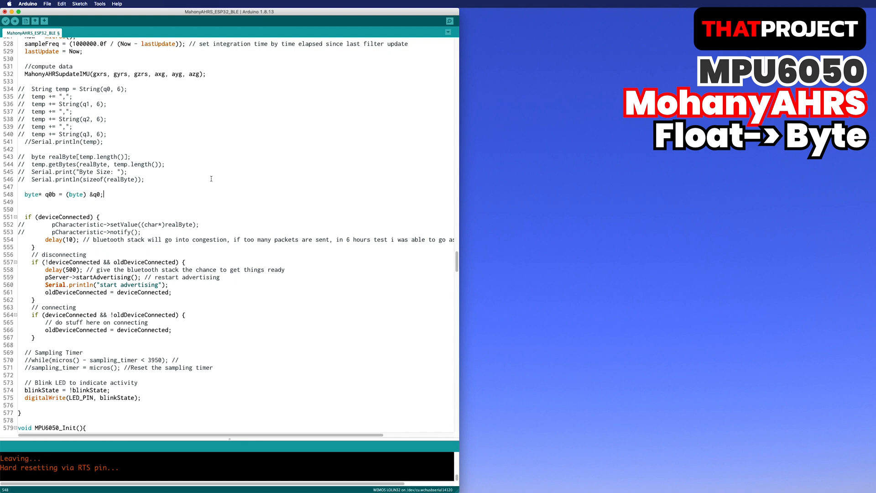
text(Serial.print)
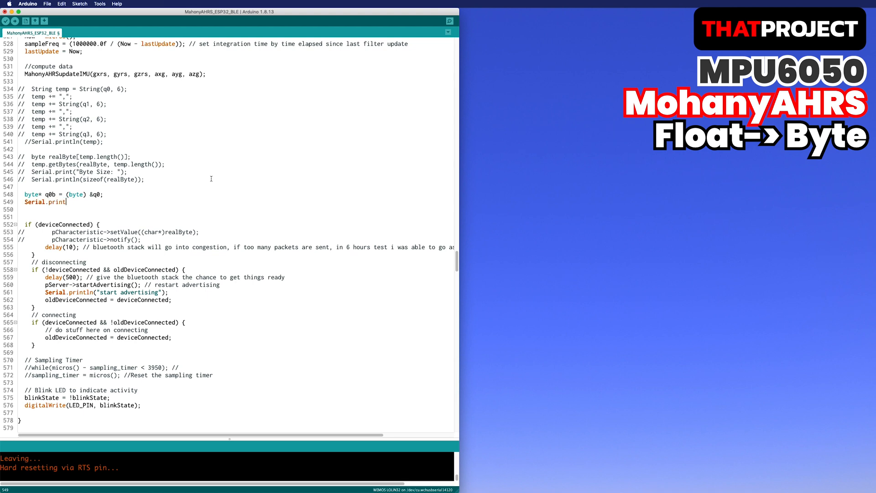
text((q0b[0]);)
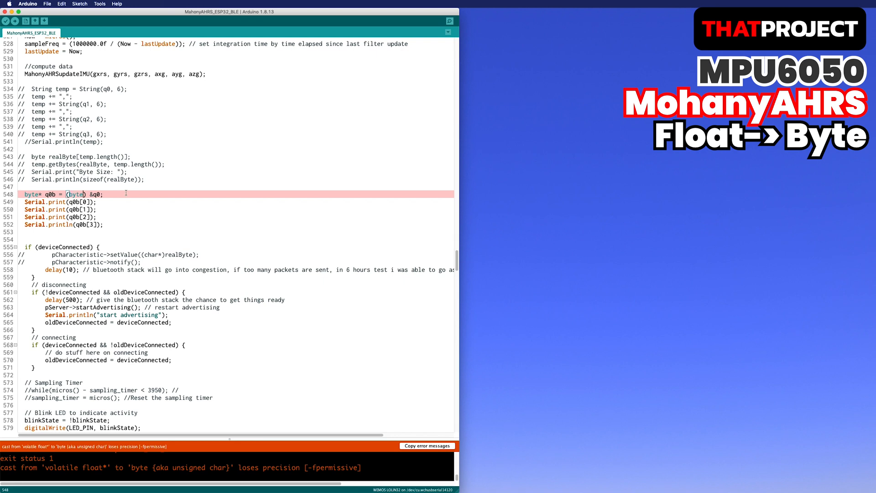
Step: Upload the corrected sketch to the ESP32 board
click(15, 21)
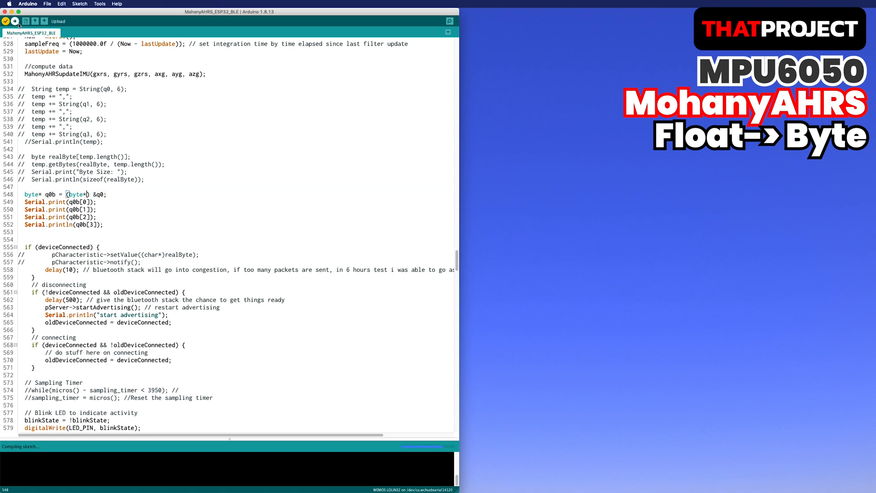
click(15, 21)
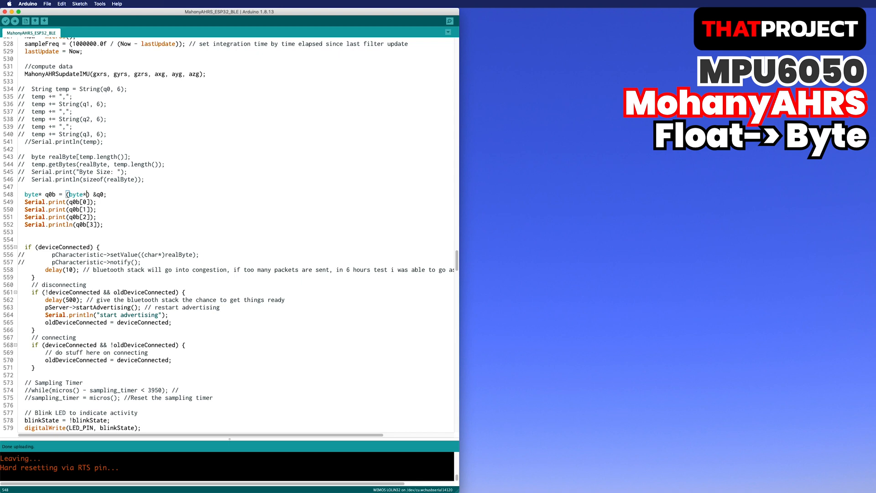
click(450, 21)
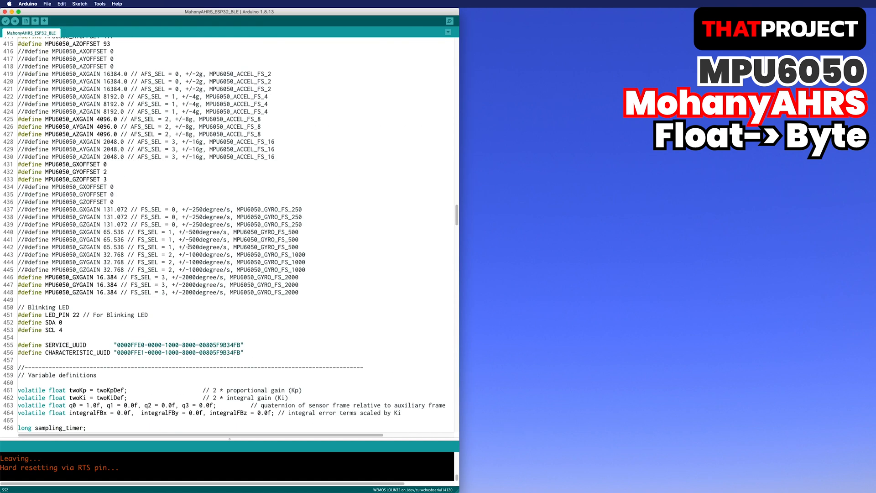
Step: Begin a uint8_t values declaration below the oldDeviceConnected flag
scroll(down, 3)
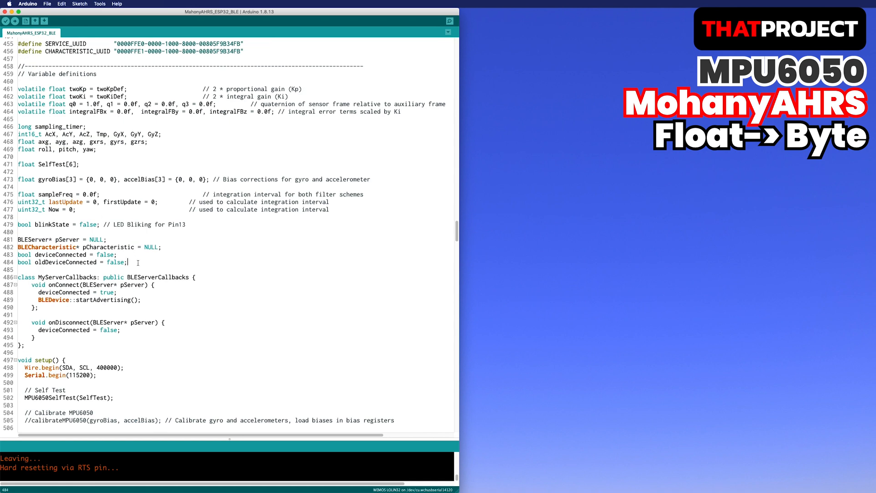
text(uint8_t)
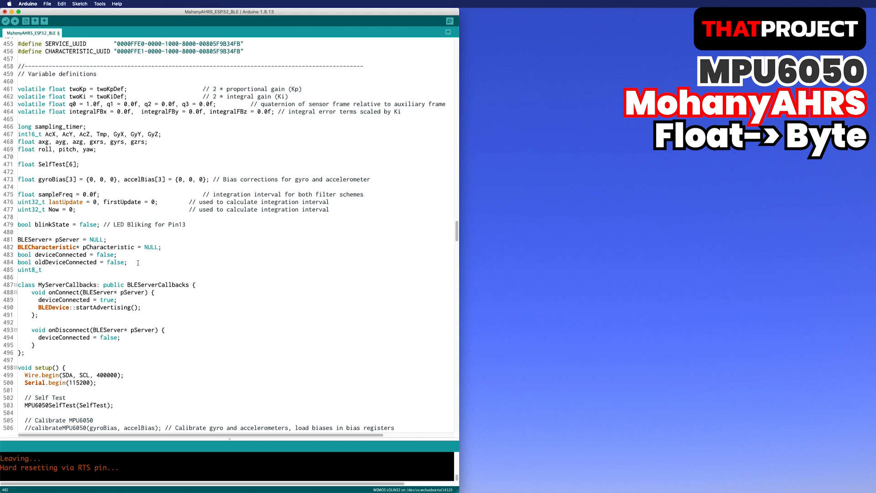
text(values)
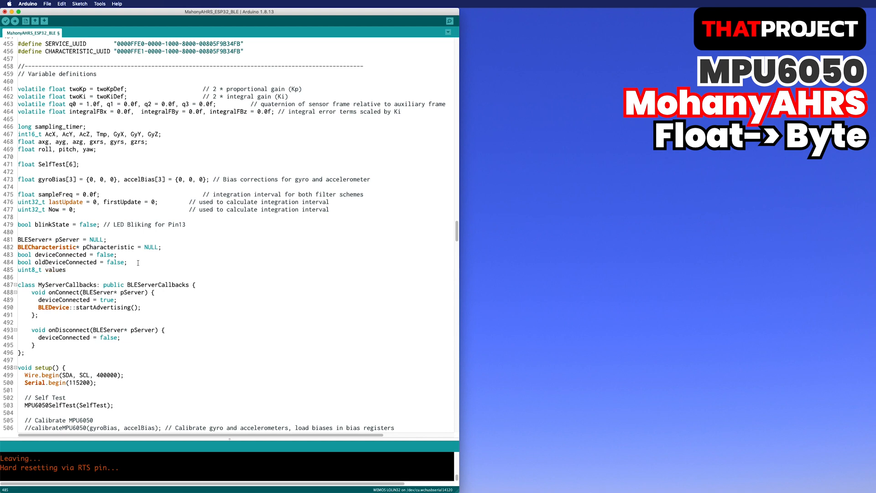
scroll(down, 3)
text(byte*)
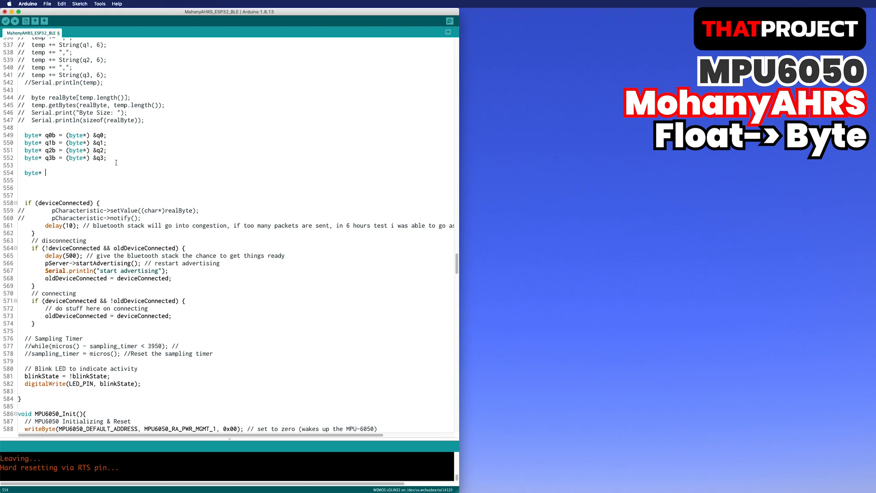
Step: Declare qArray {q0b, q1b, q2b, q3b} and write setByteArray copying four bytes at index+i
text(qArray[] = {})
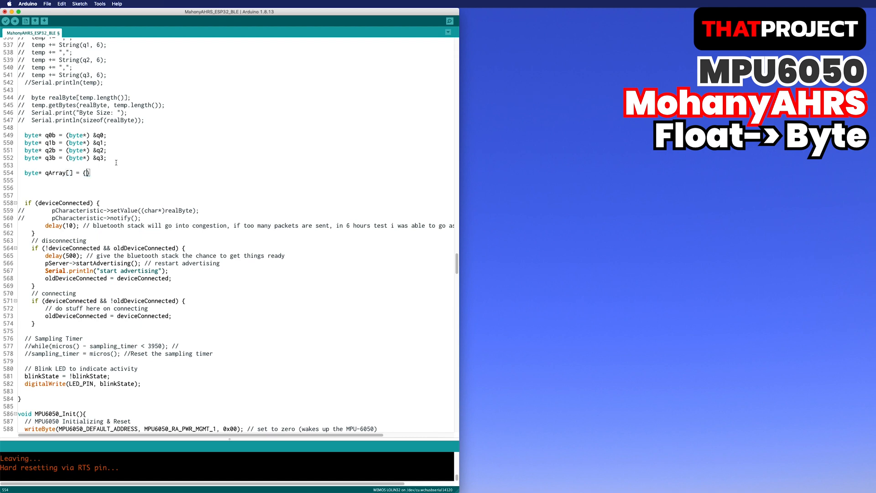
text(q0b, q1b, q2b, q3b)
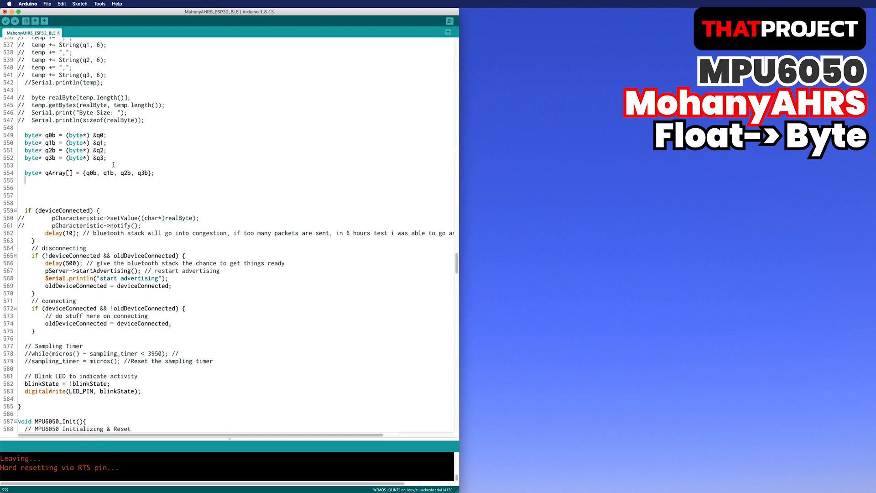
text(void setByteA)
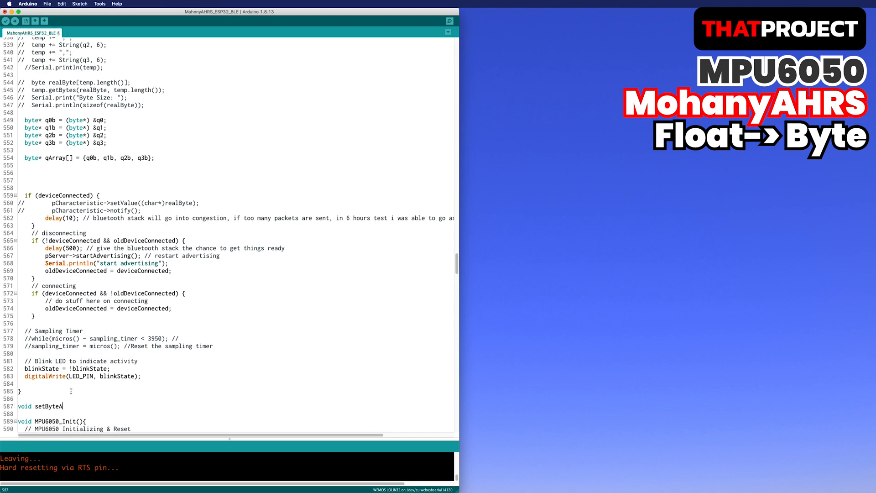
text(rray(uint8_t uin)
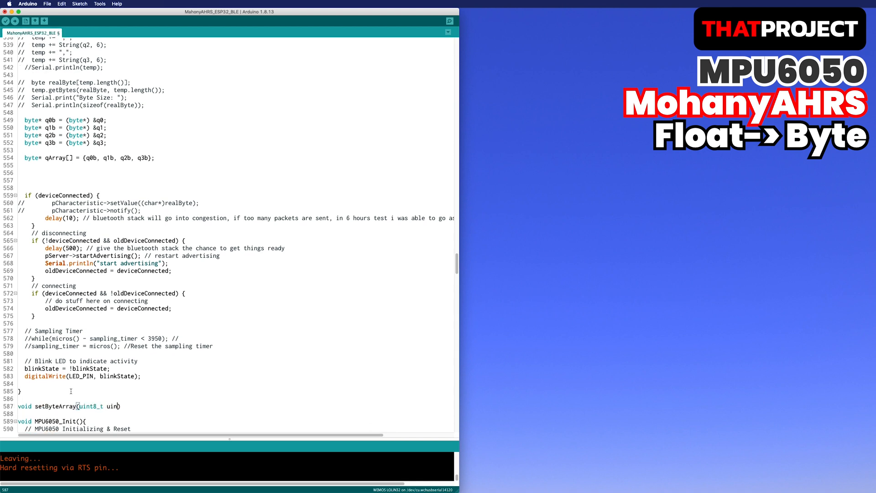
text(Array[], uint8_t index, byte* qb)
text(for(uint)
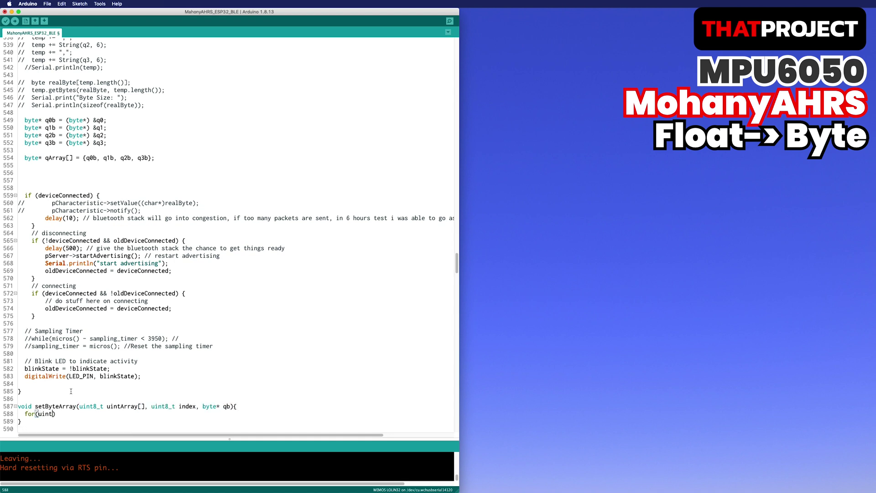
text(_t i=0; i)
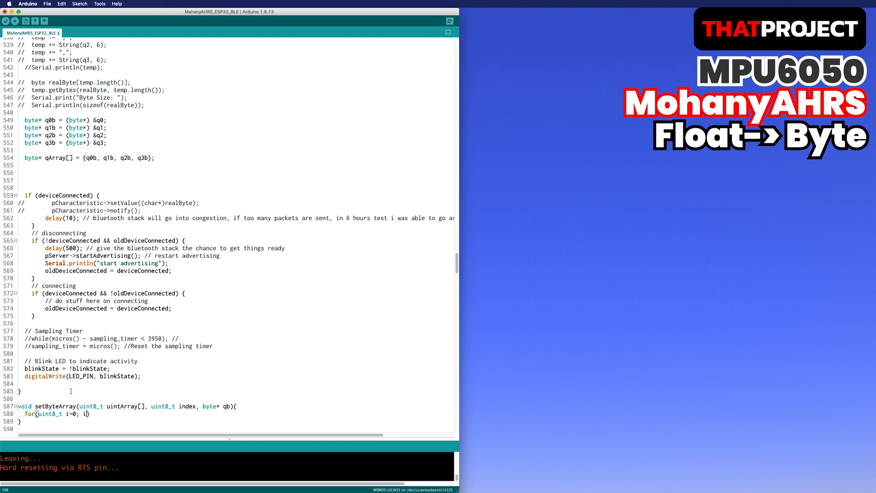
text(<4; i++){)
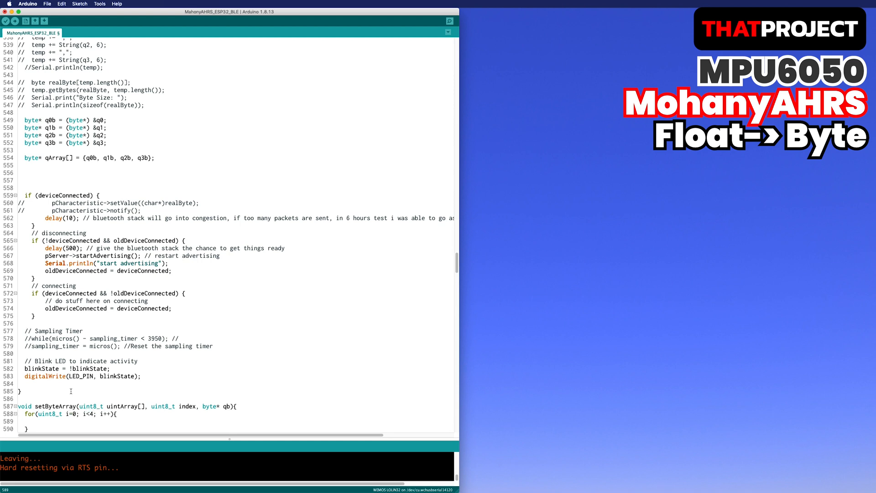
text(uintArray[])
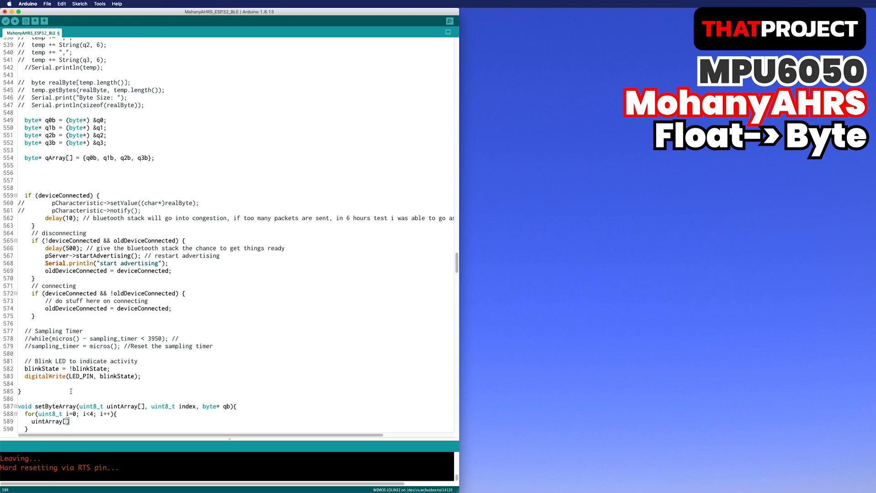
text(index+i)
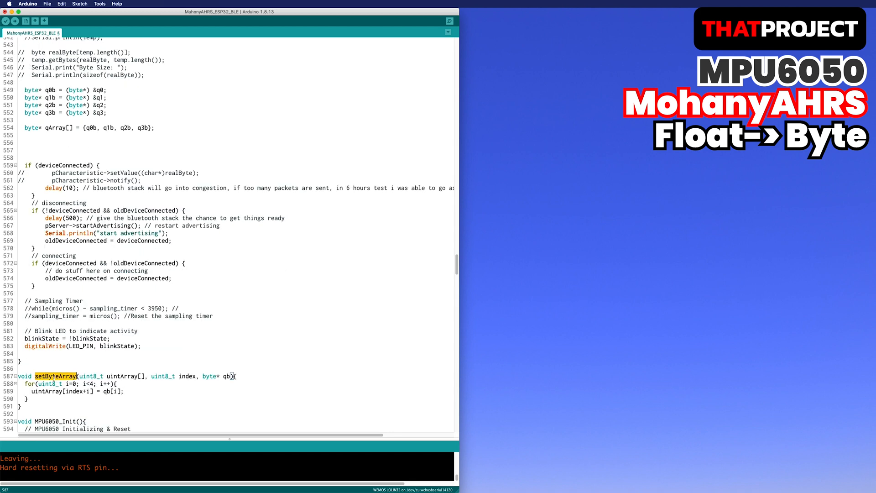
Step: Pack each qArray entry into values at i*4 with setByteArray, send 16 bytes, and upload
click(176, 133)
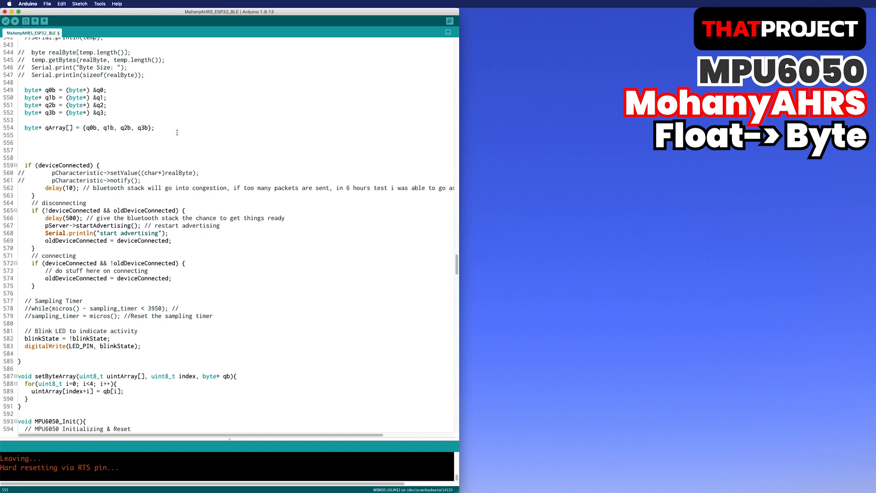
text(for(uint8_t ))
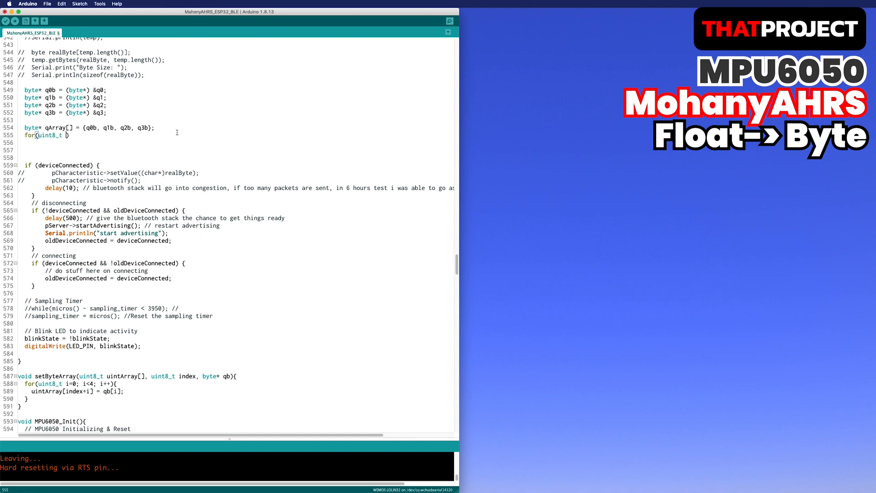
text(i=0; i<4; i++){)
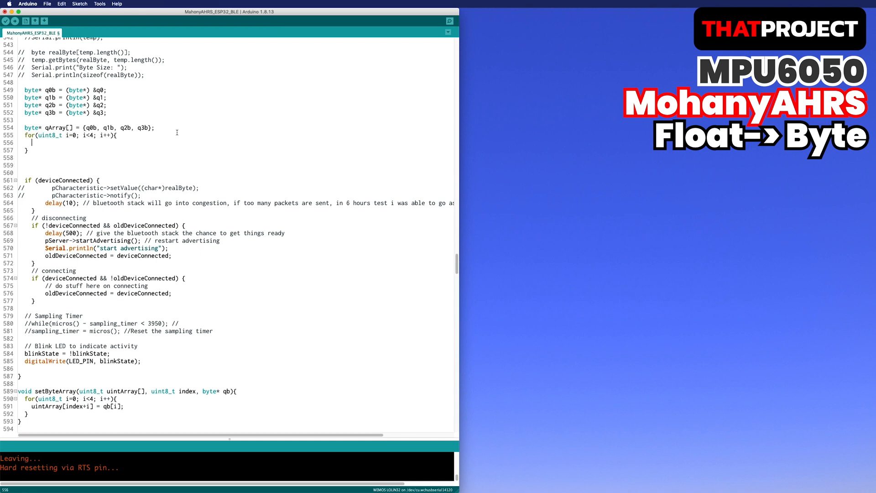
text(setByteArray(values, i))
click(108, 187)
text(values, 16)
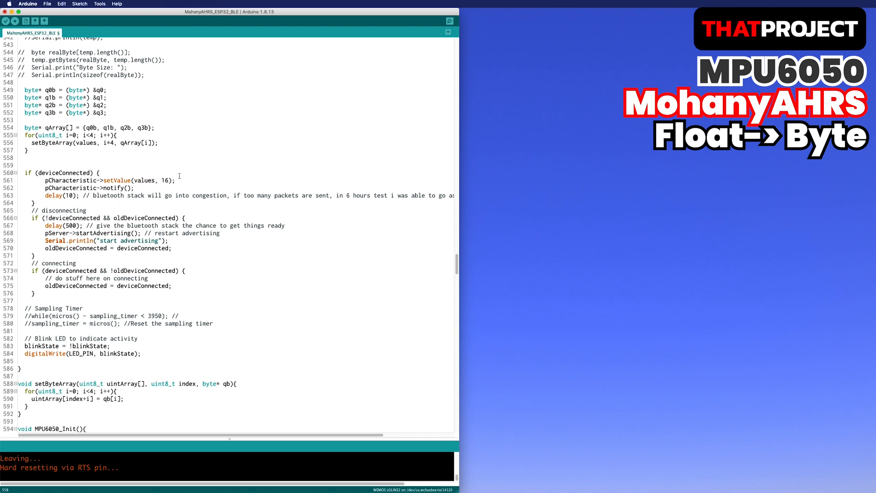
scroll(up, 3)
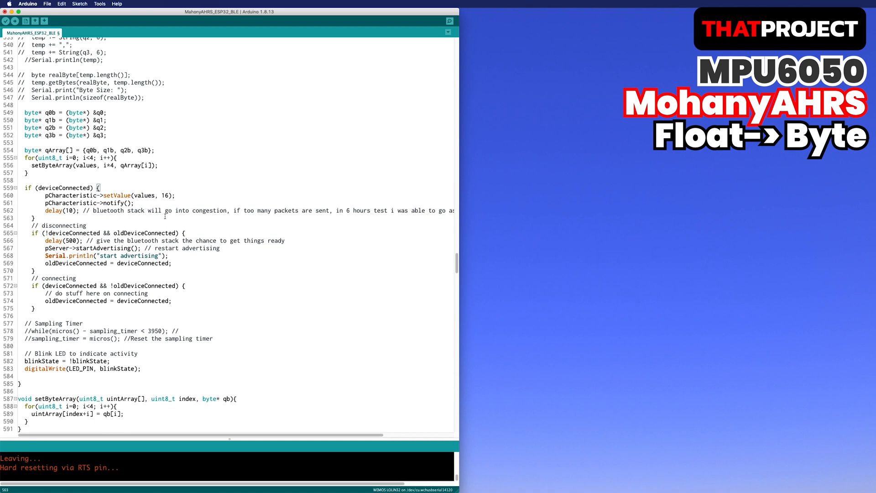
click(6, 20)
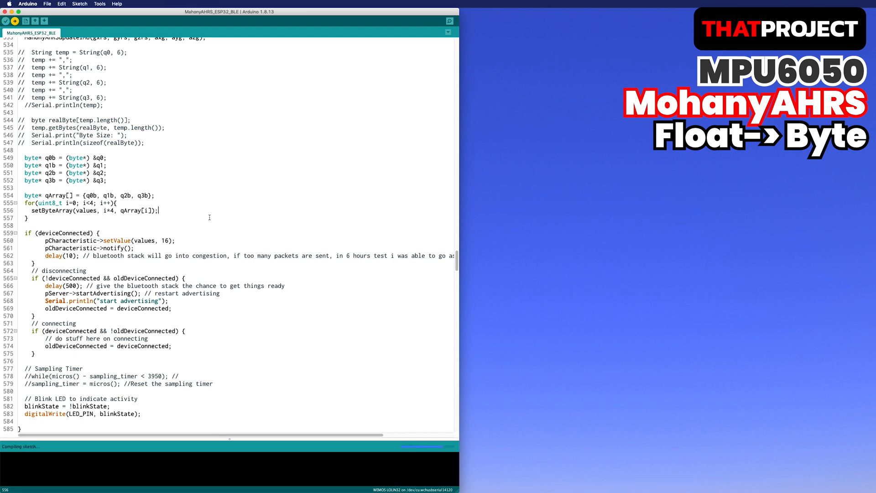
Step: Open the Serial Monitor and subscribe to ESP32 THAT PROJECT's 0000ffe1 characteristic in LightBlue
click(100, 3)
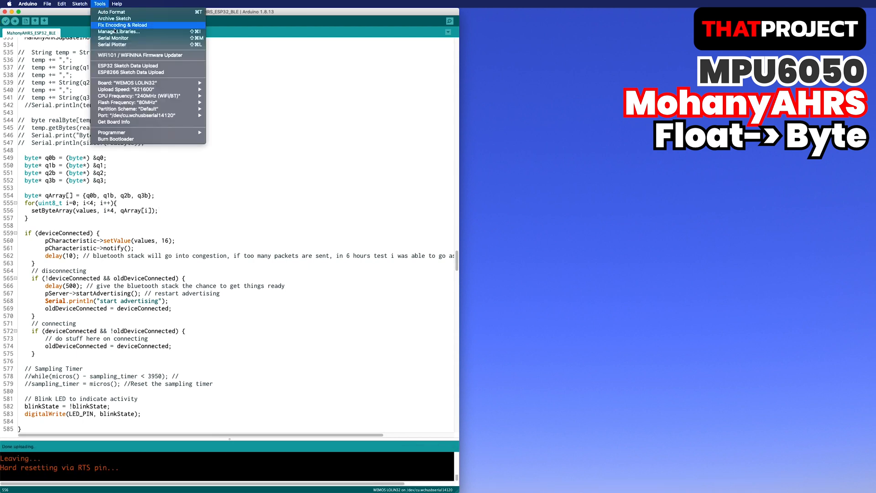
click(113, 38)
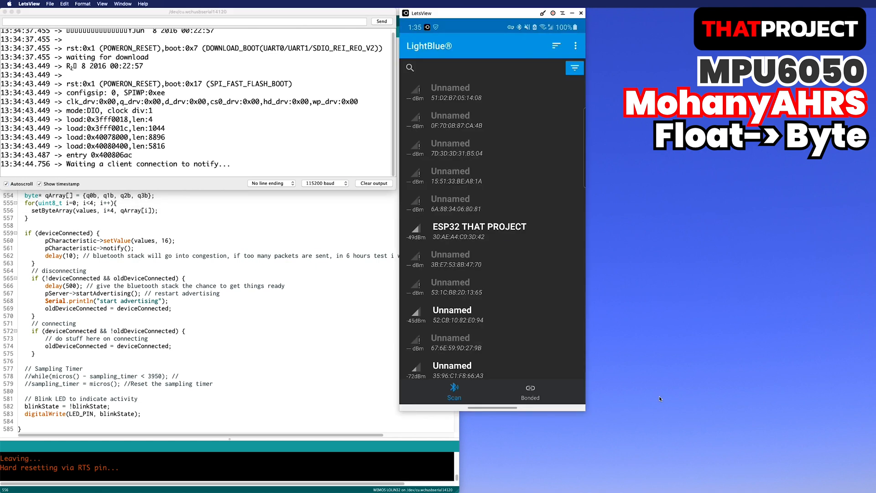
click(479, 226)
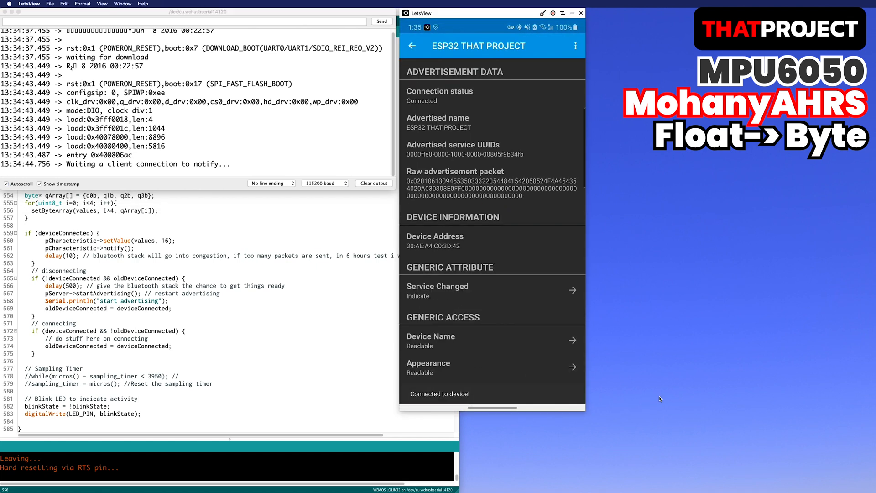
scroll(down, 3)
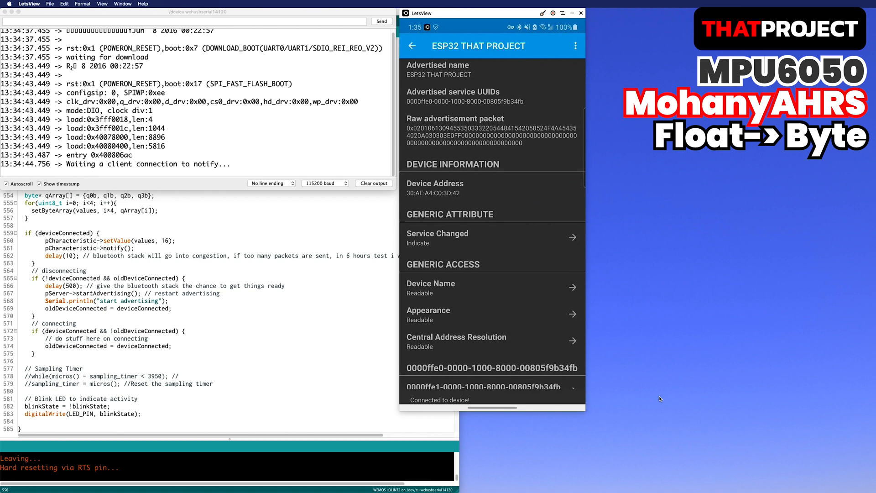
click(491, 386)
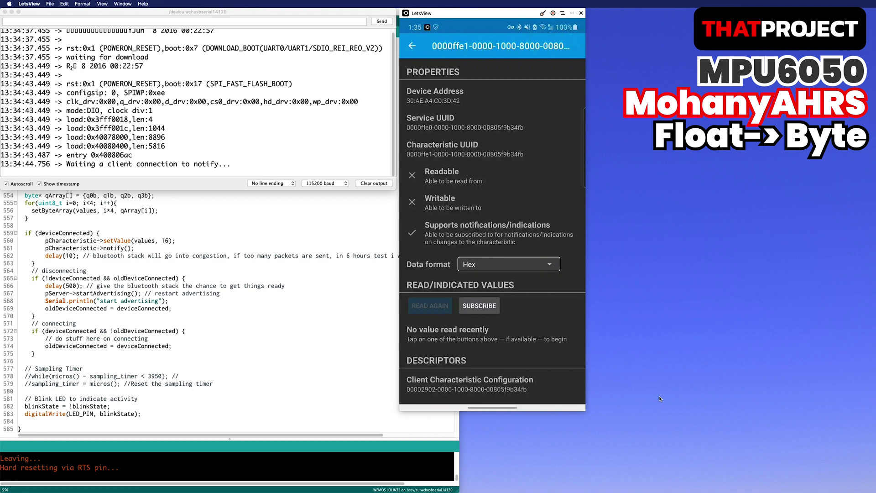
click(479, 306)
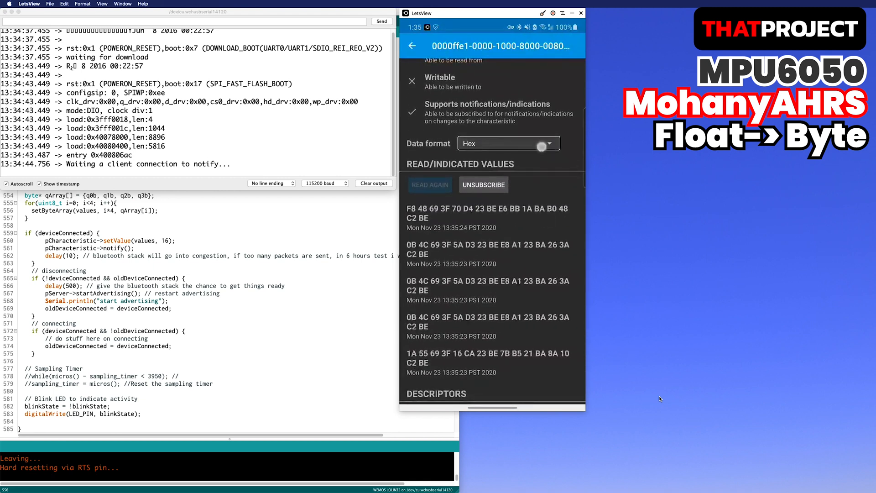
click(506, 143)
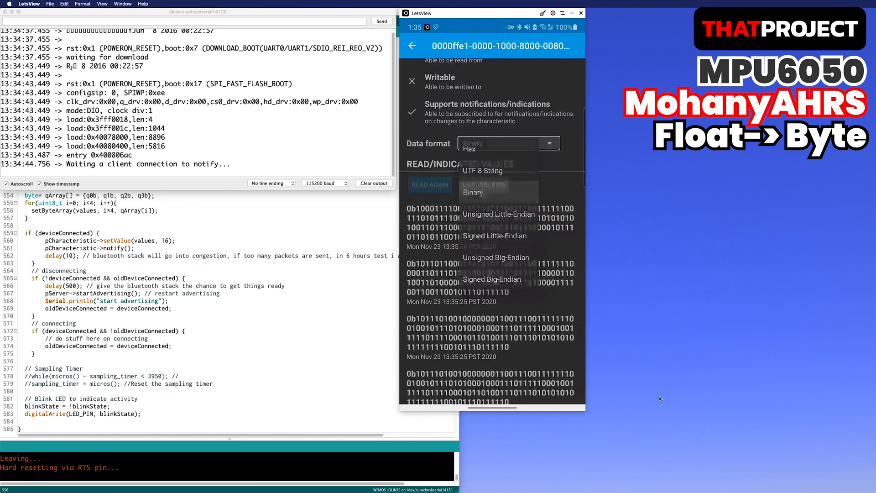
click(472, 192)
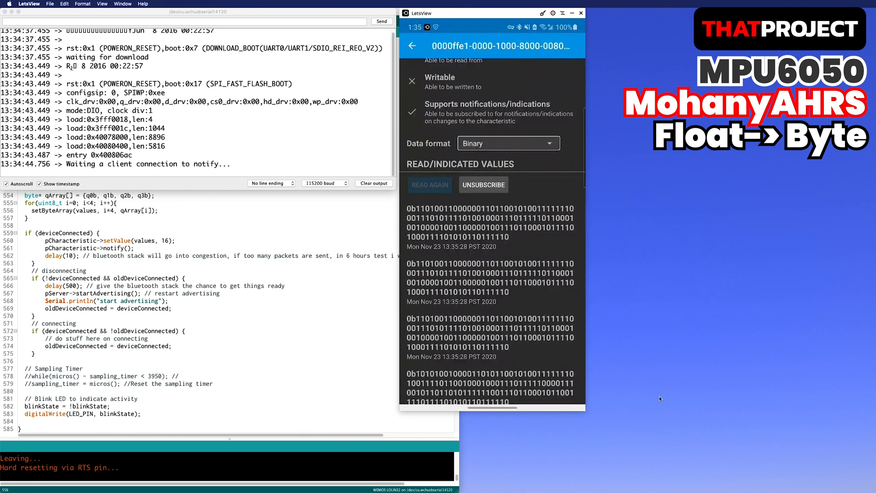
click(507, 142)
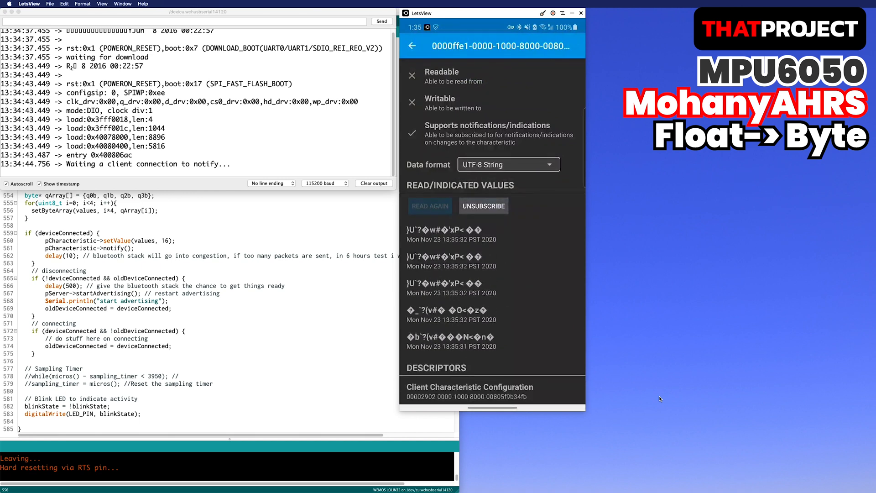
click(507, 164)
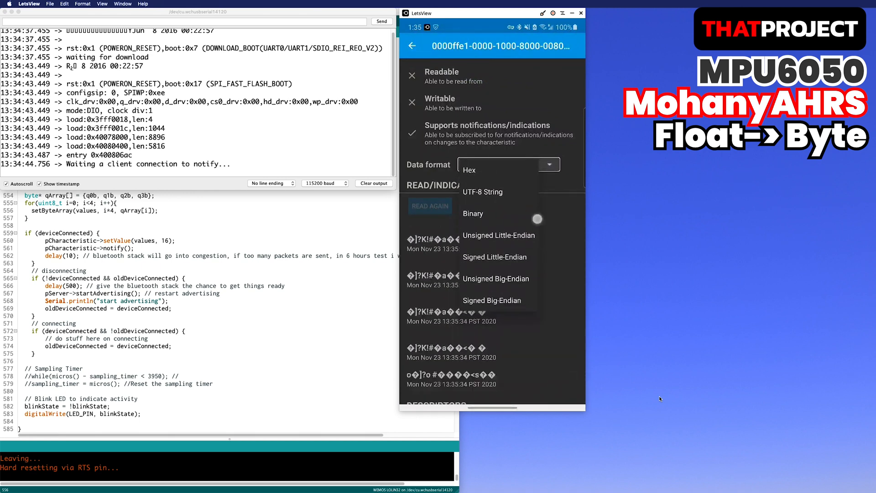
click(473, 214)
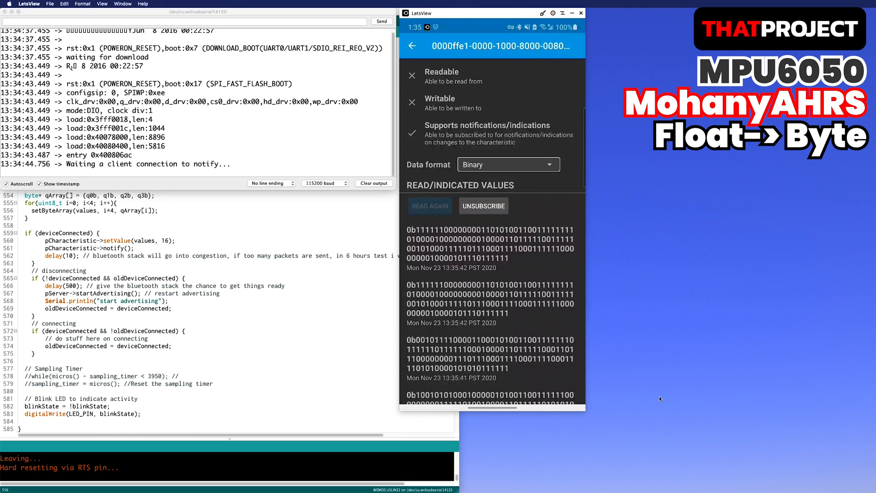
click(507, 164)
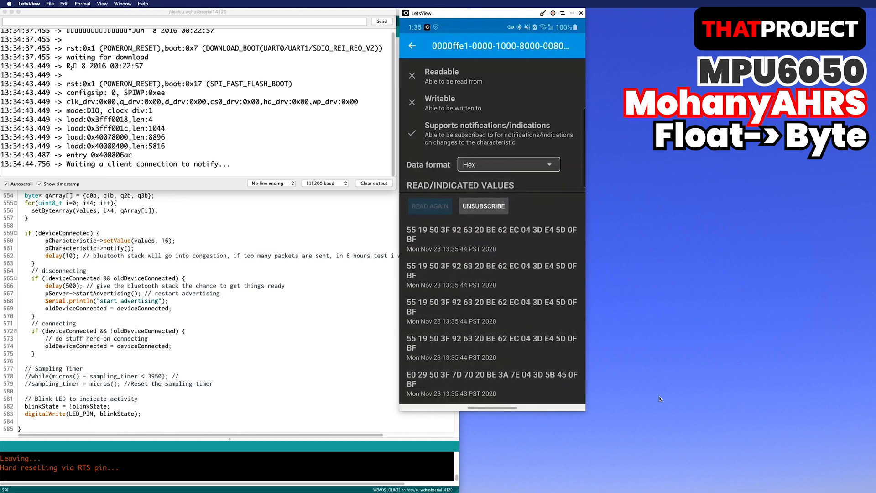